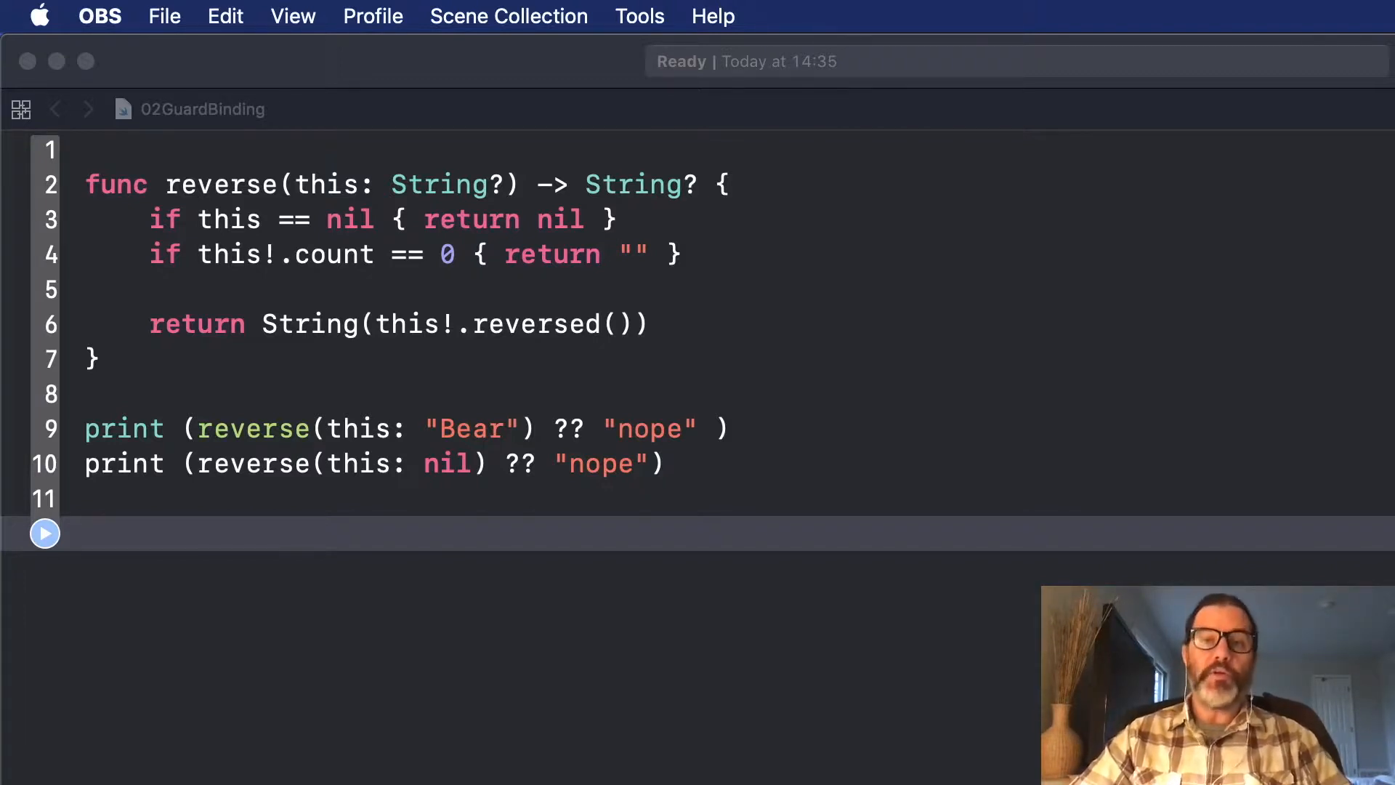
mouse_move(1182, 278)
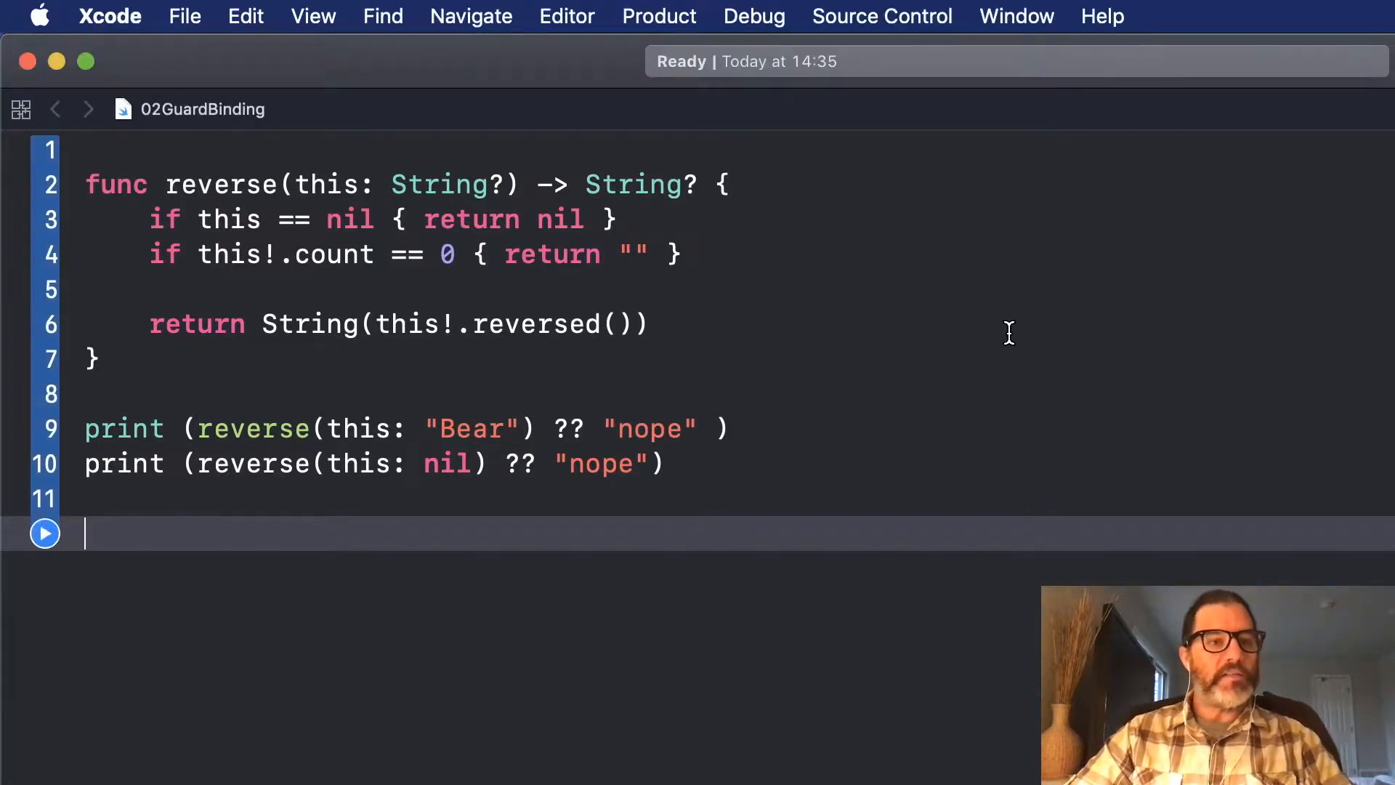
Walk through reverse's early nil return and the second print call, then run the playground.
double_click(221, 184)
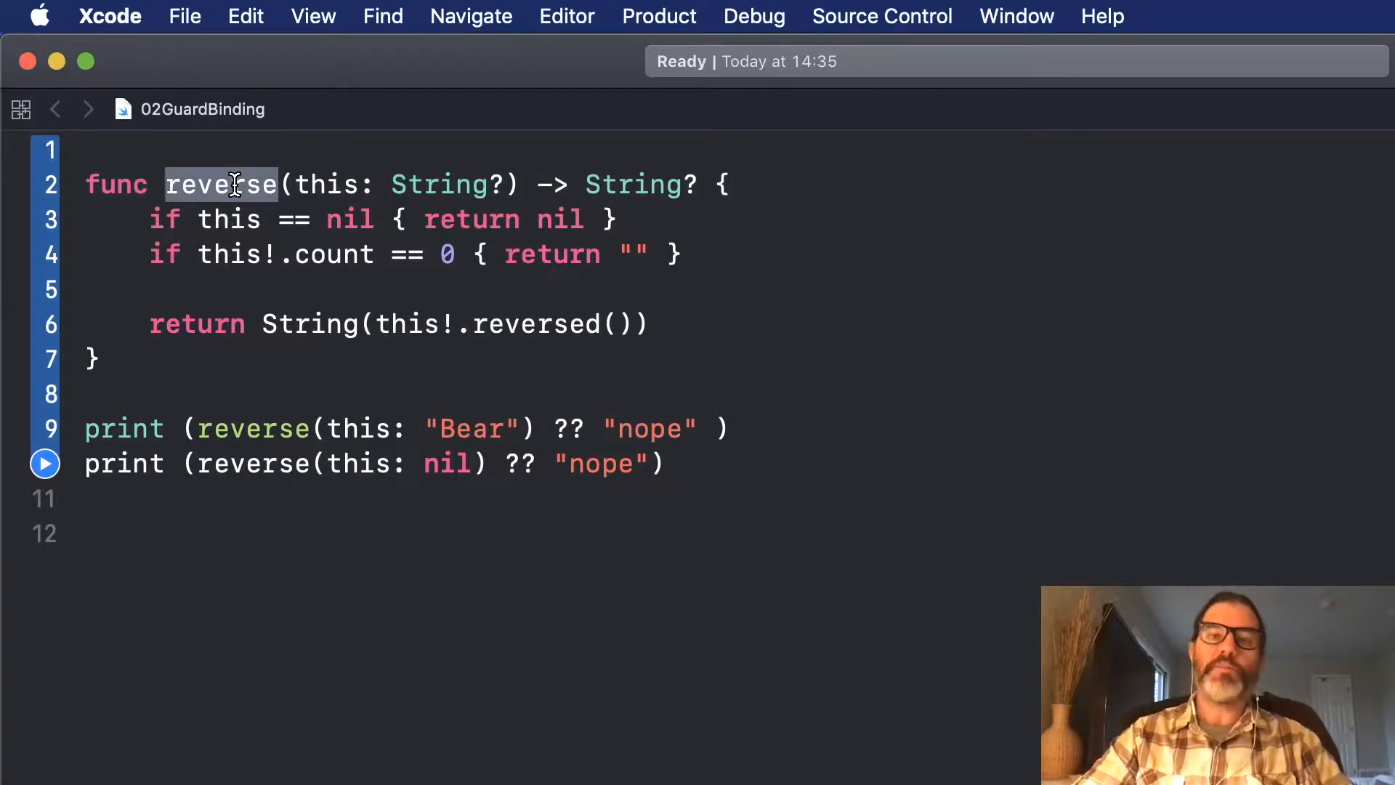
mouse_move(387, 169)
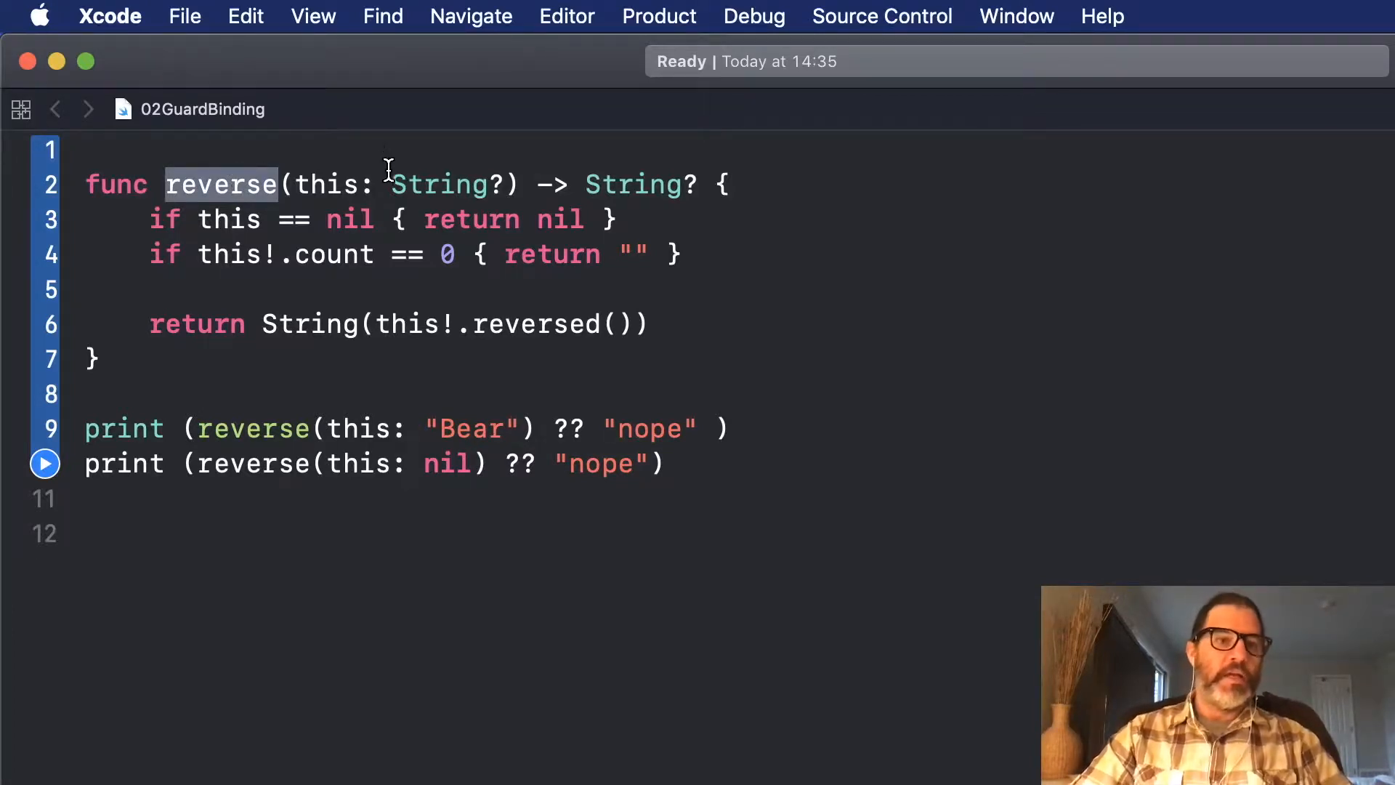
double_click(438, 184)
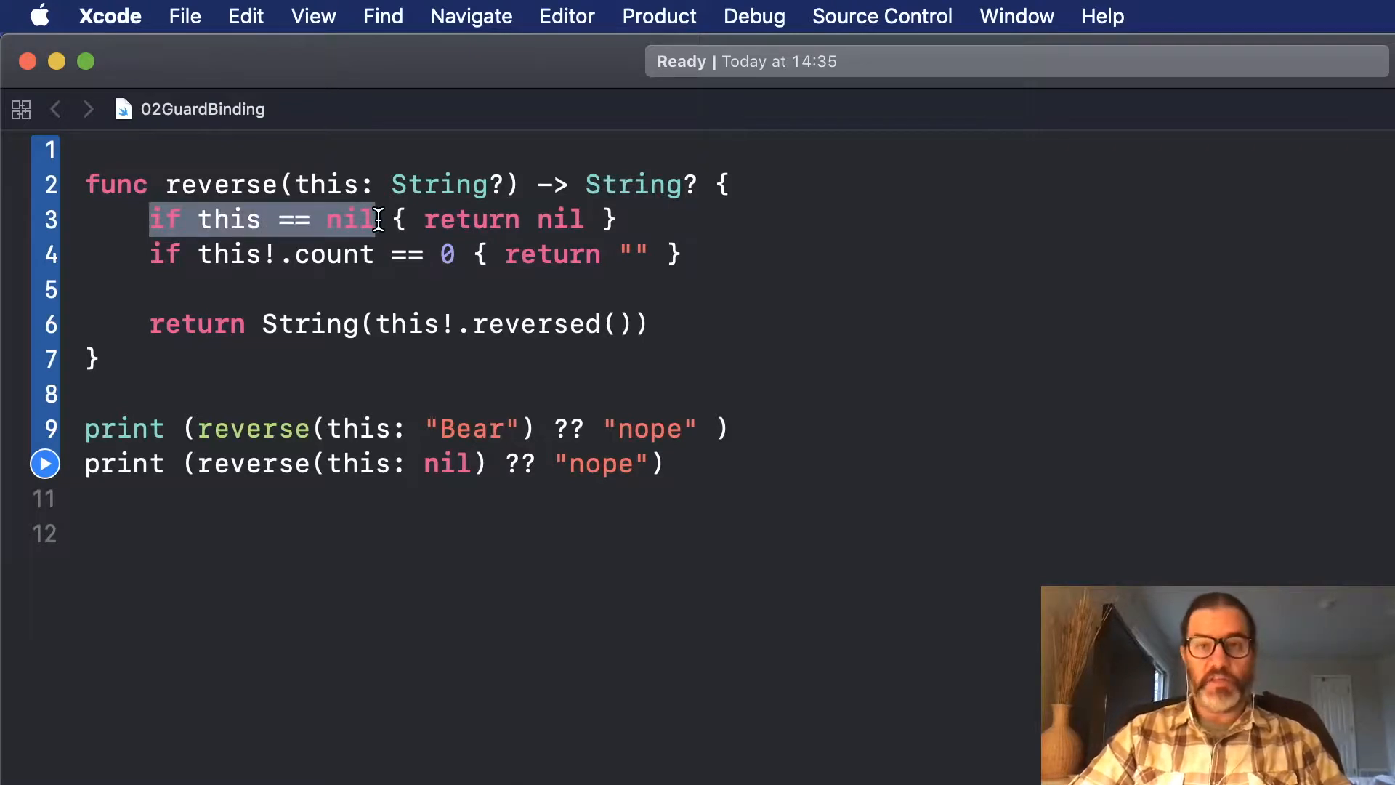
mouse_move(432, 220)
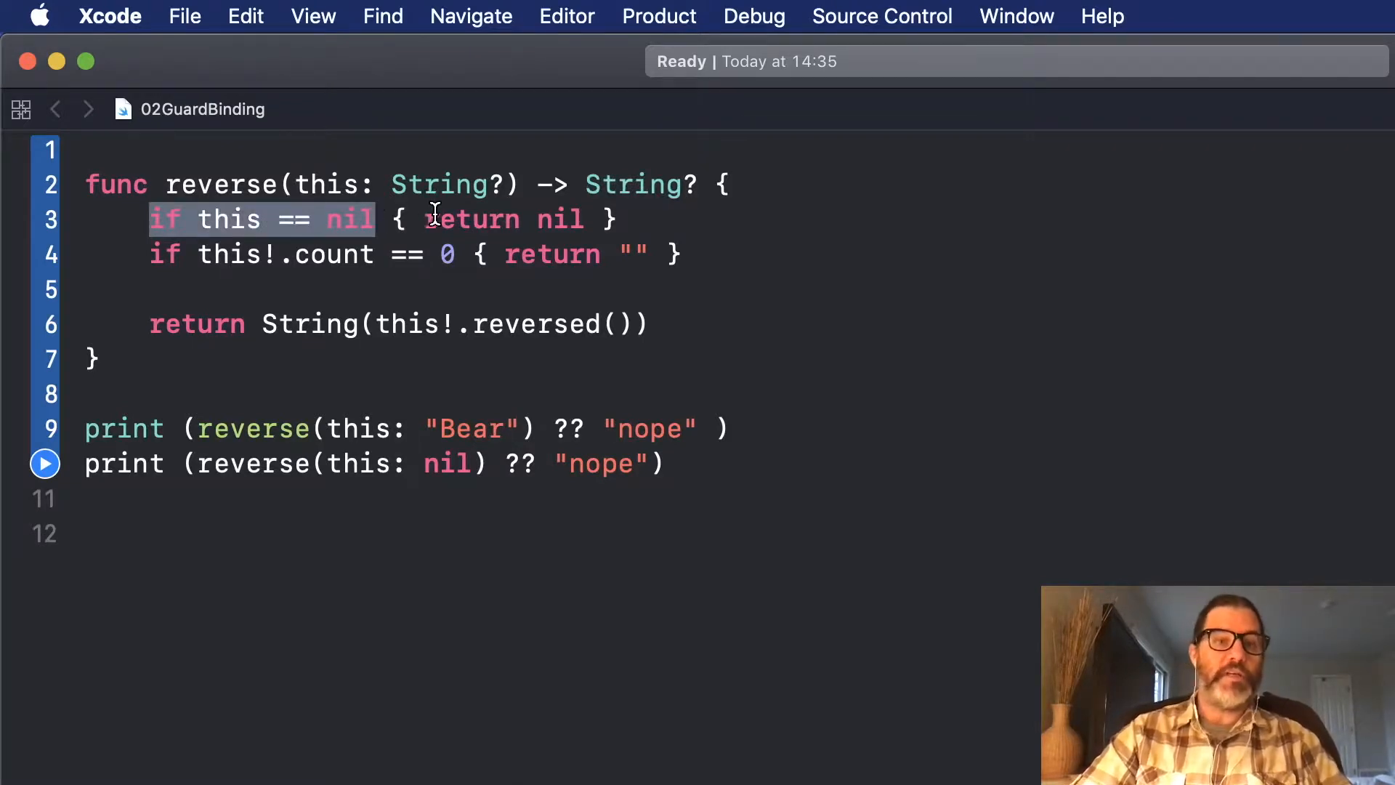
double_click(471, 218)
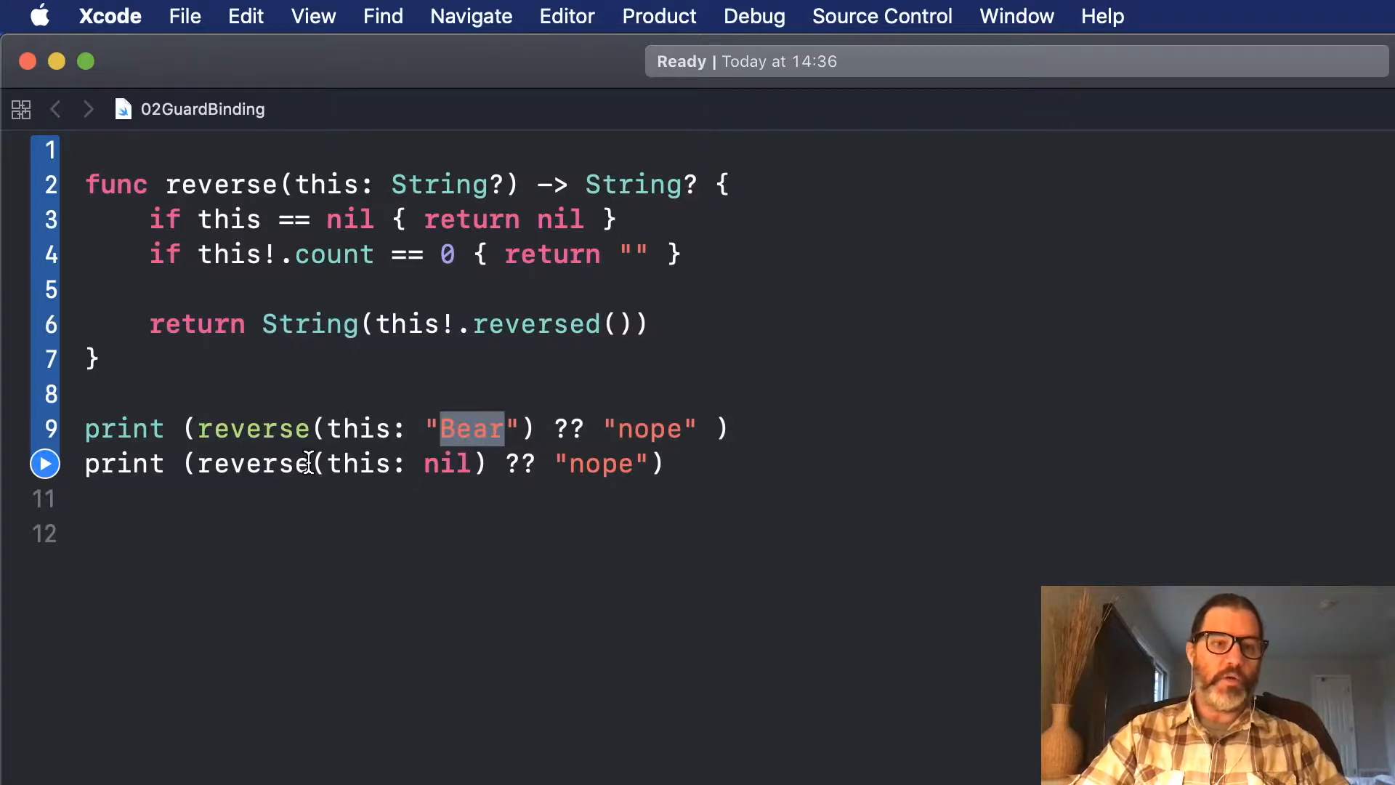
double_click(449, 464)
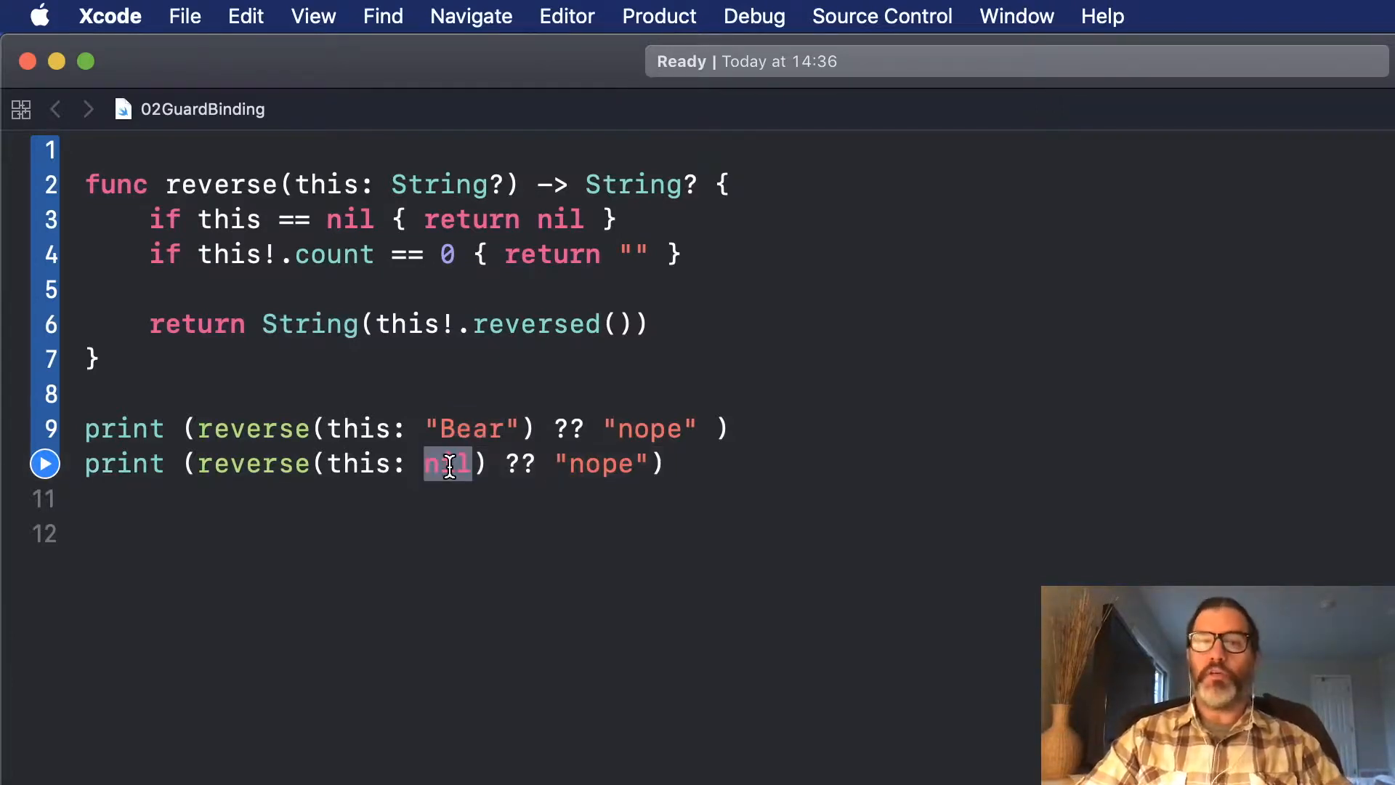
click(45, 463)
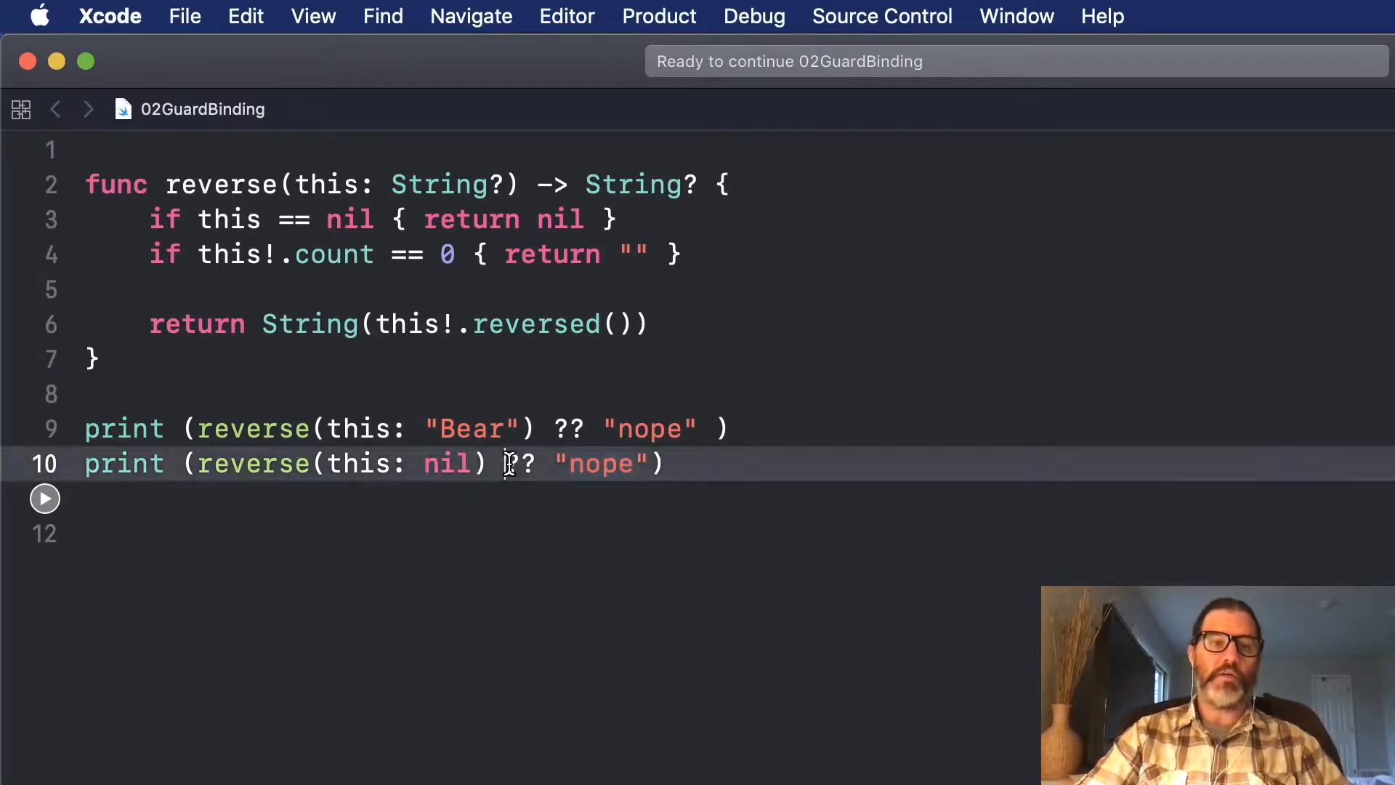
Highlight the 'nope' fallback string and type a '// …alidate' comment.
double_click(601, 463)
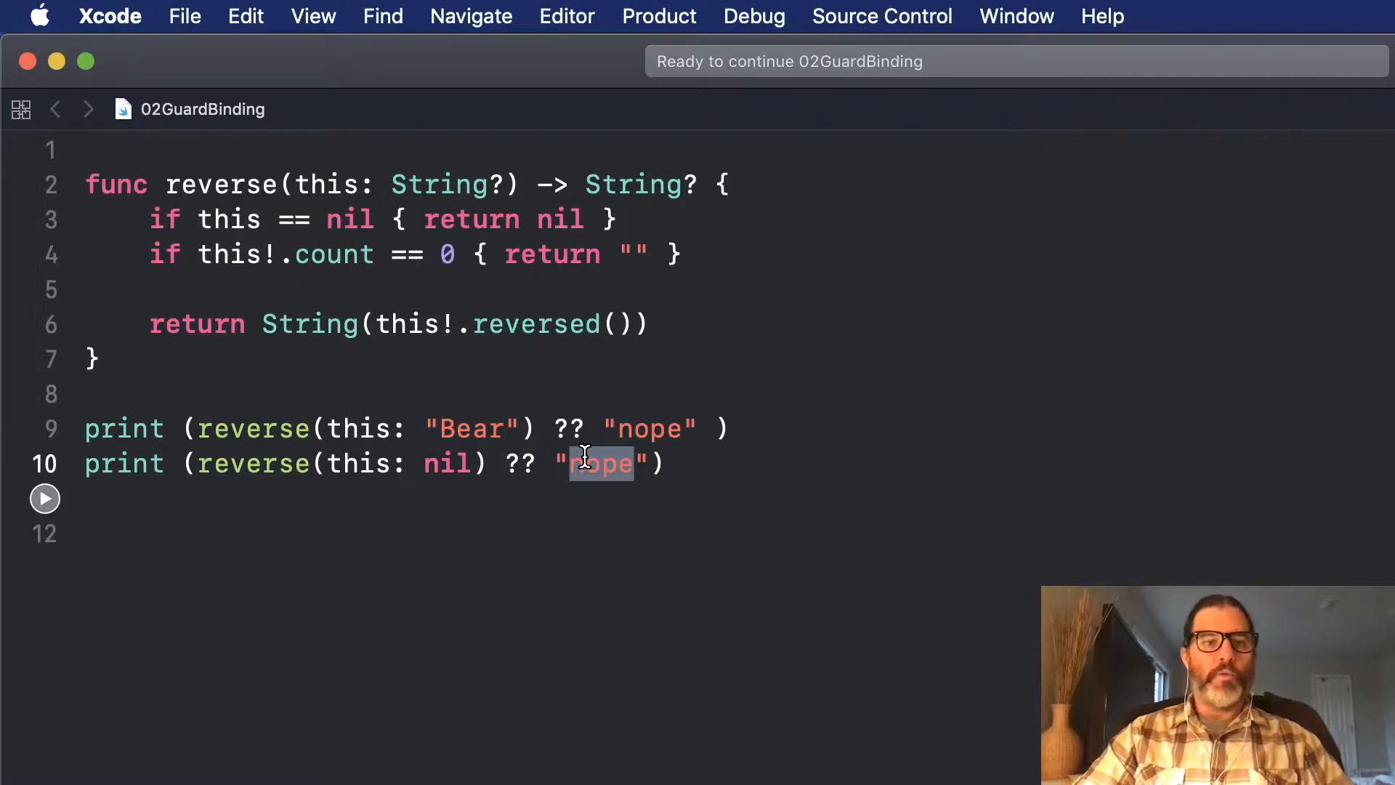
mouse_move(154, 206)
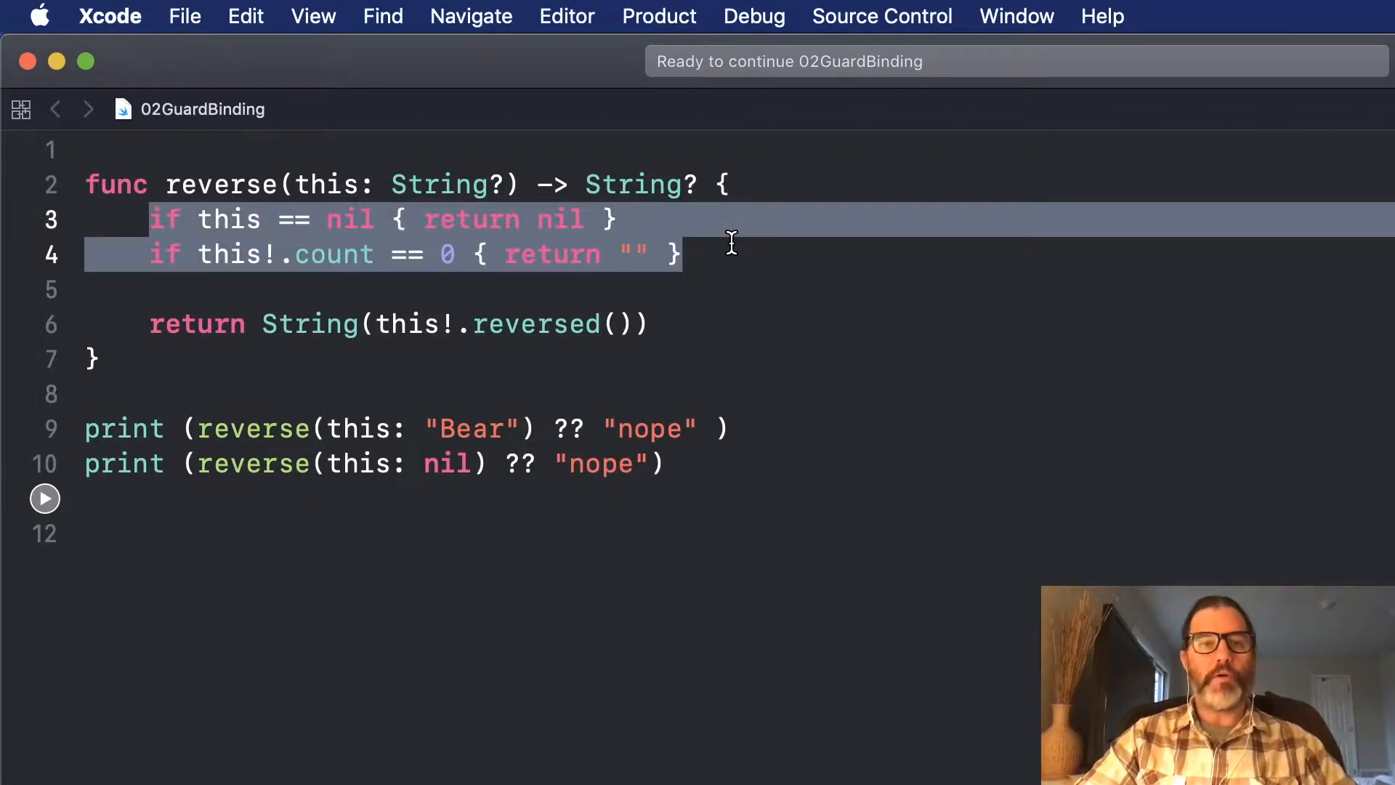
text(// c)
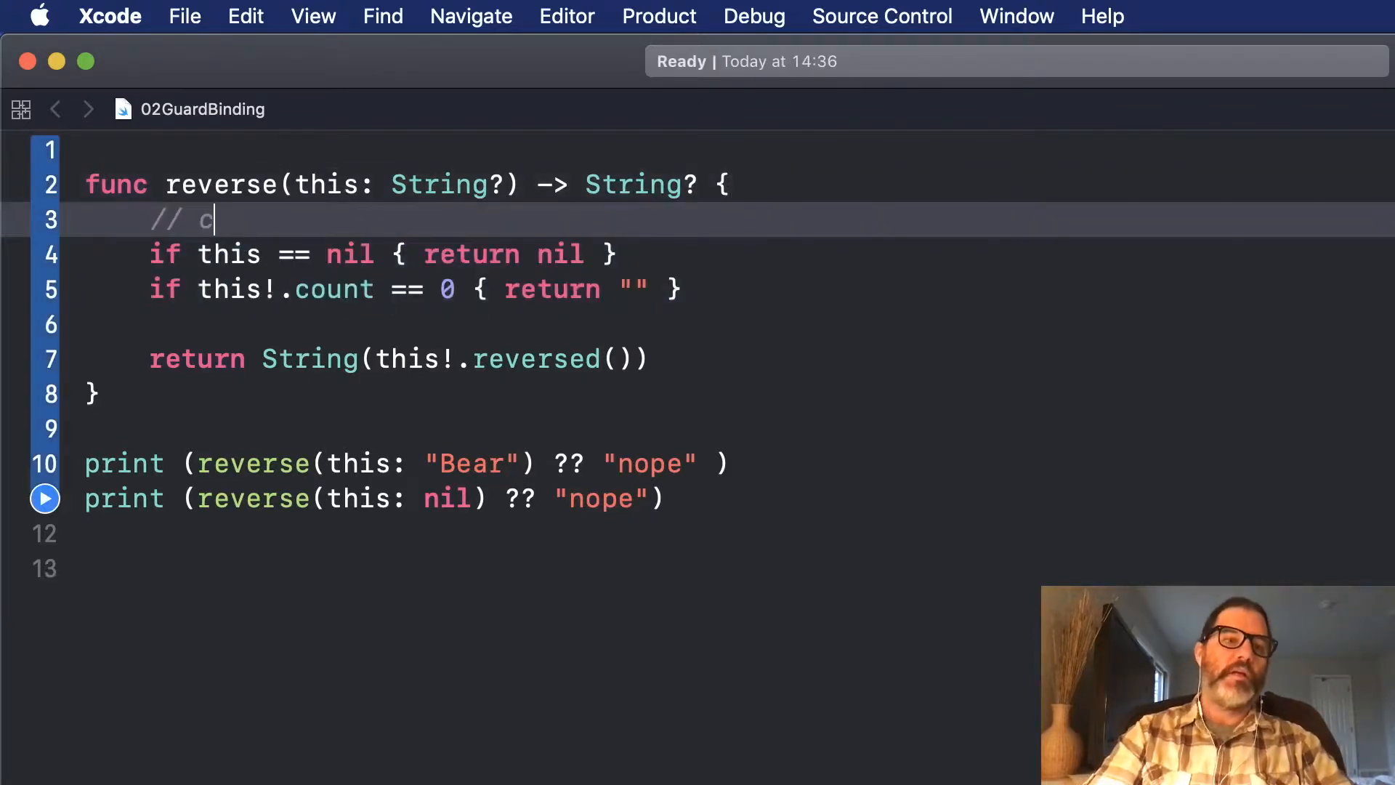
text(alidate)
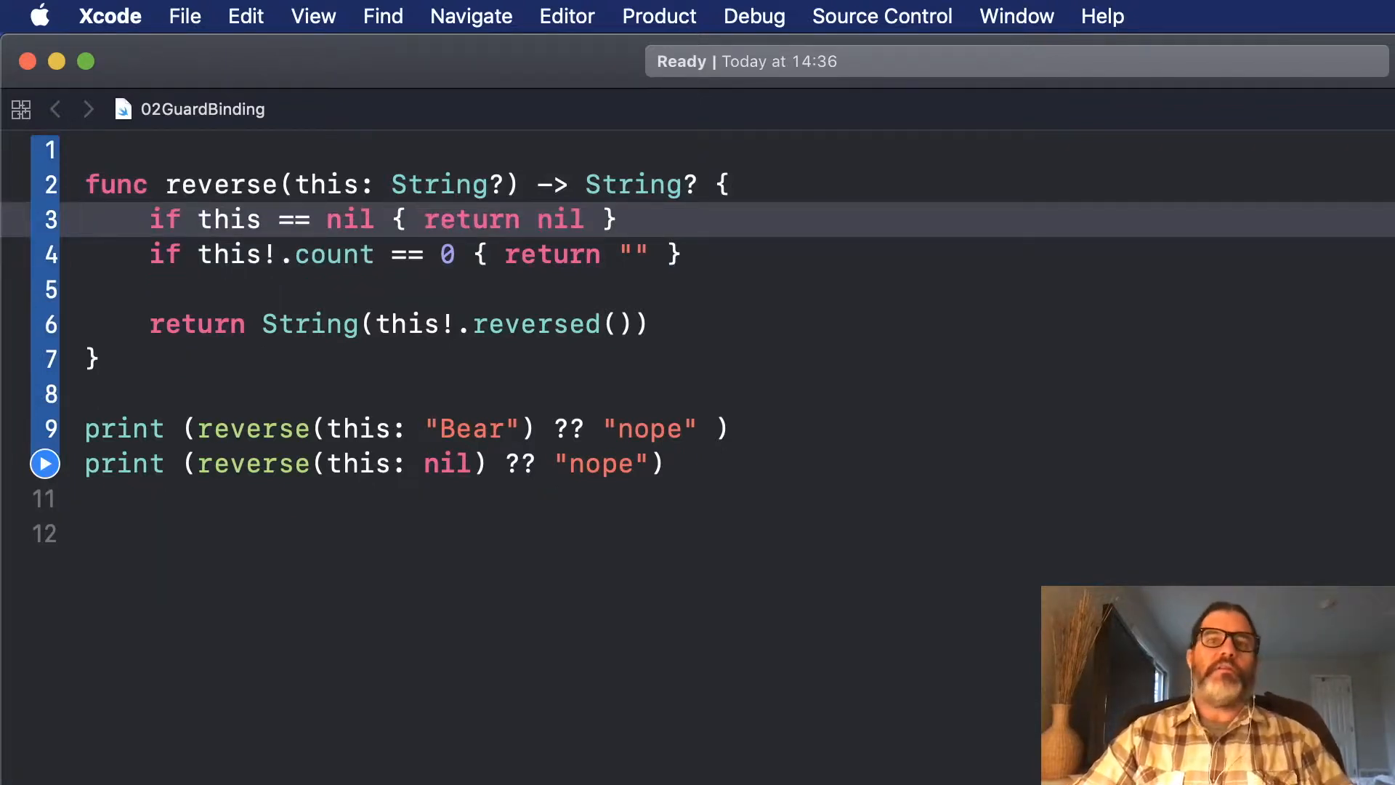
Insert 'guard let val = this else { return nil }' as reverse's first line.
click(89, 220)
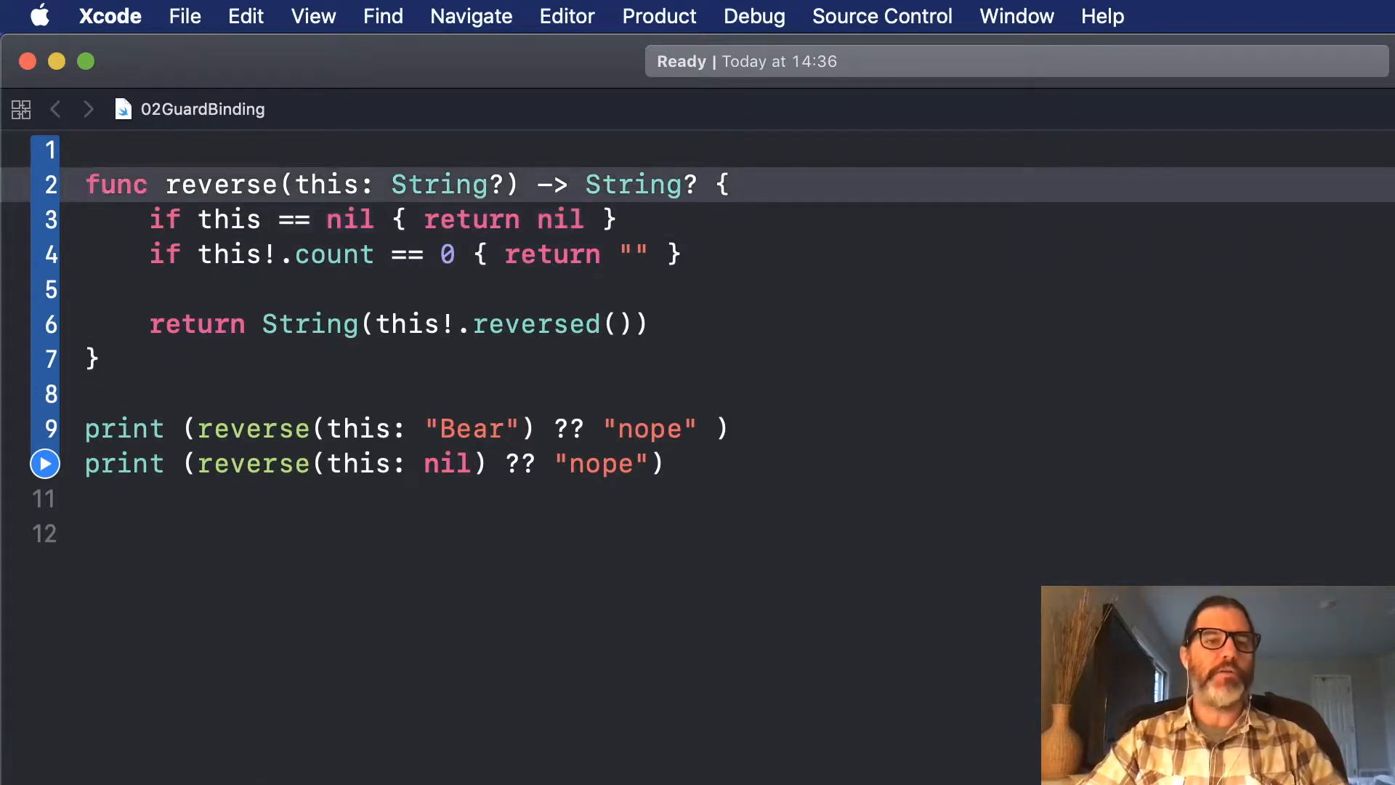
key(Return)
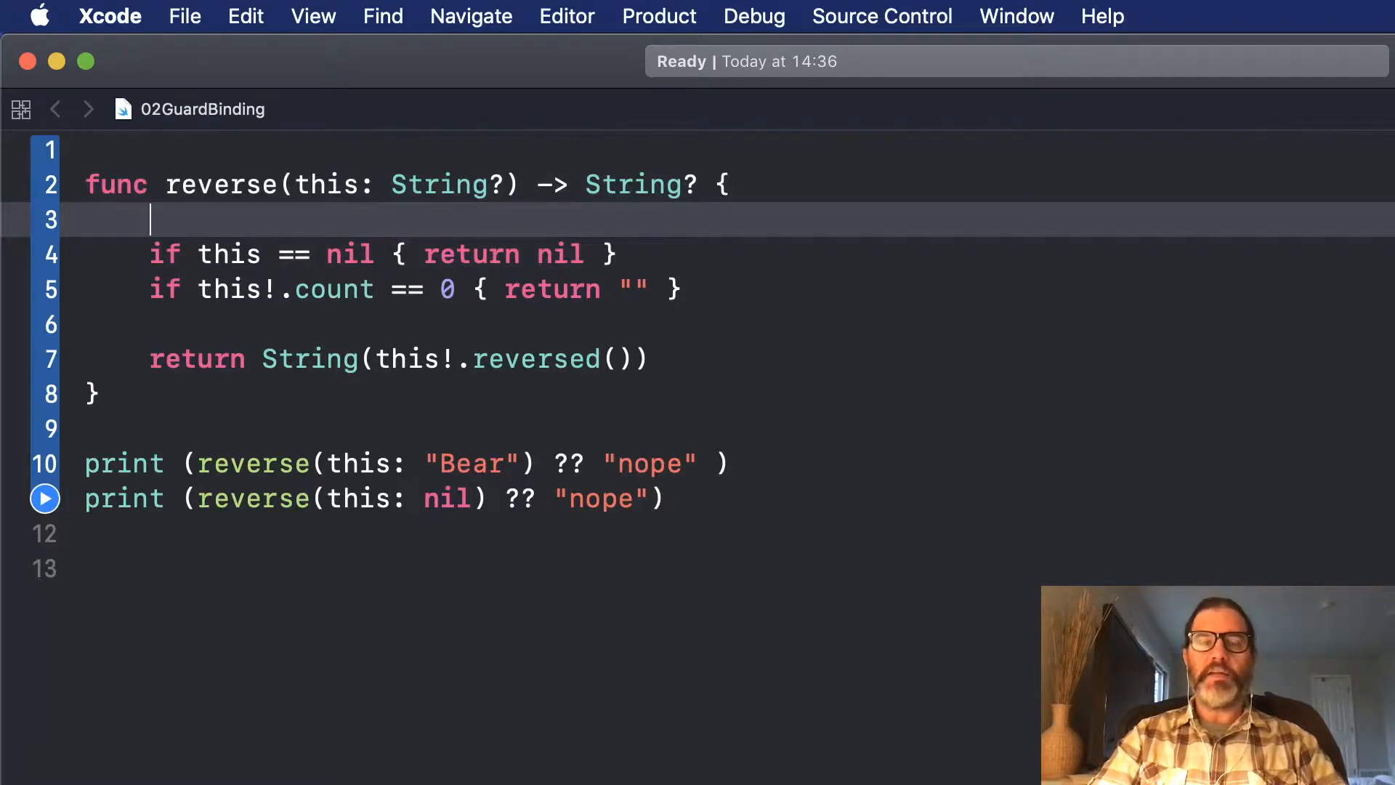
text(guard)
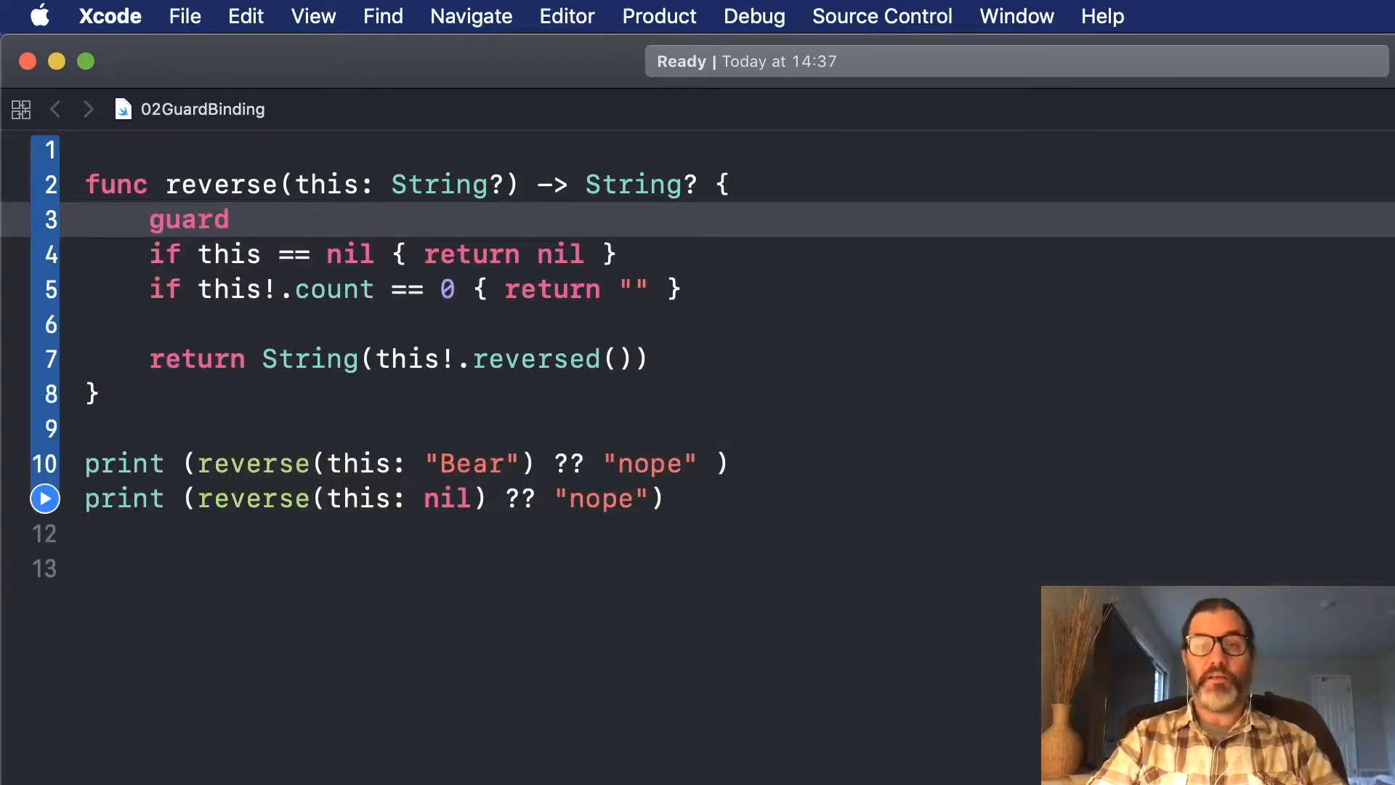
click(236, 220)
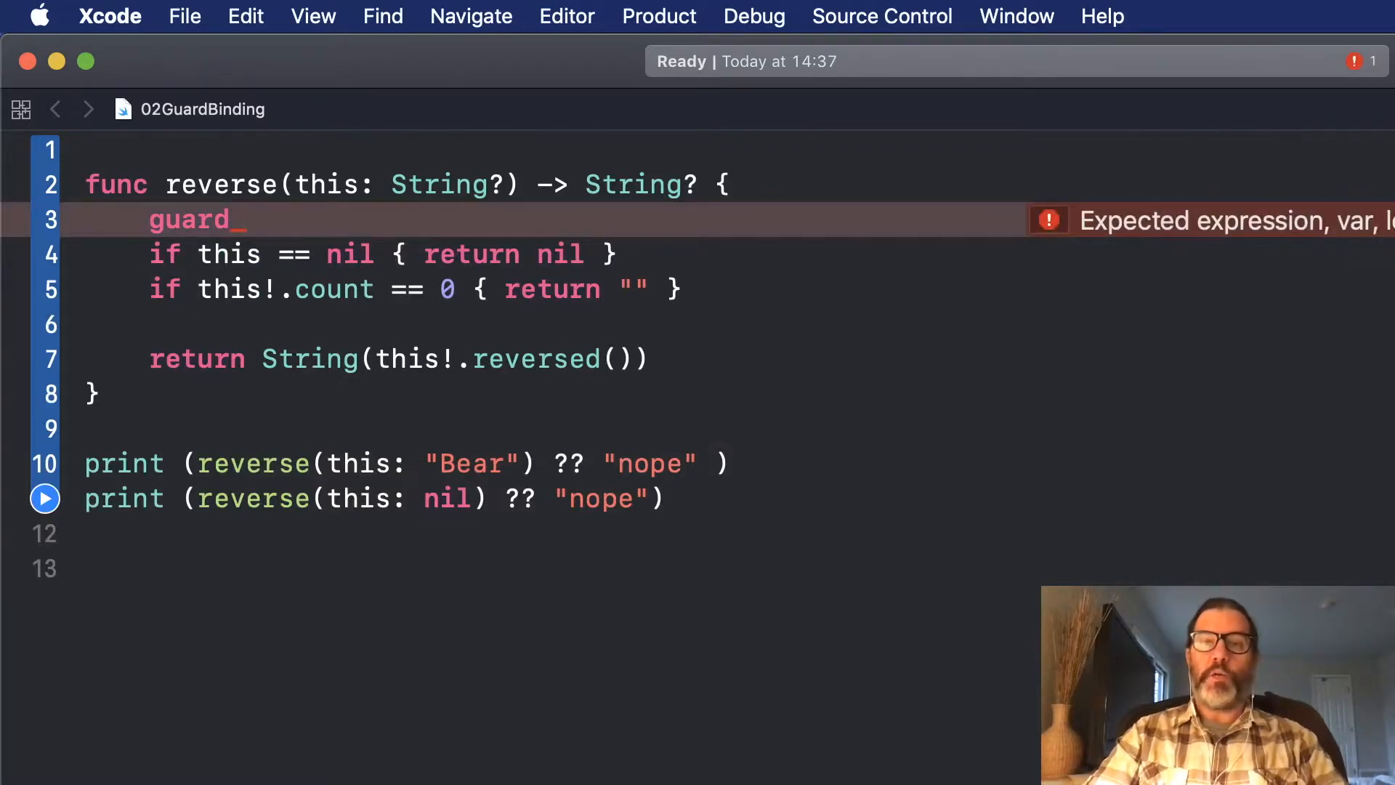
text(this != nil)
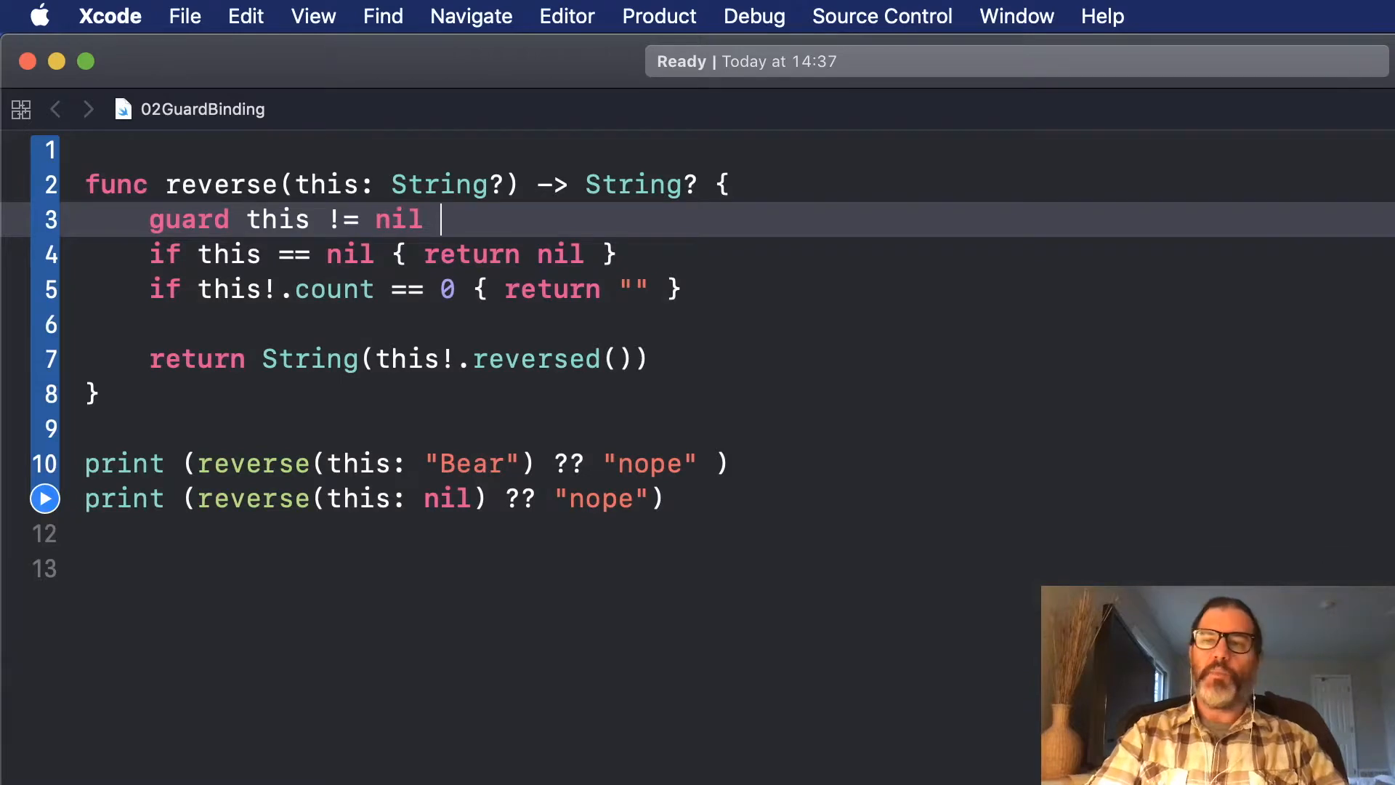
double_click(279, 220)
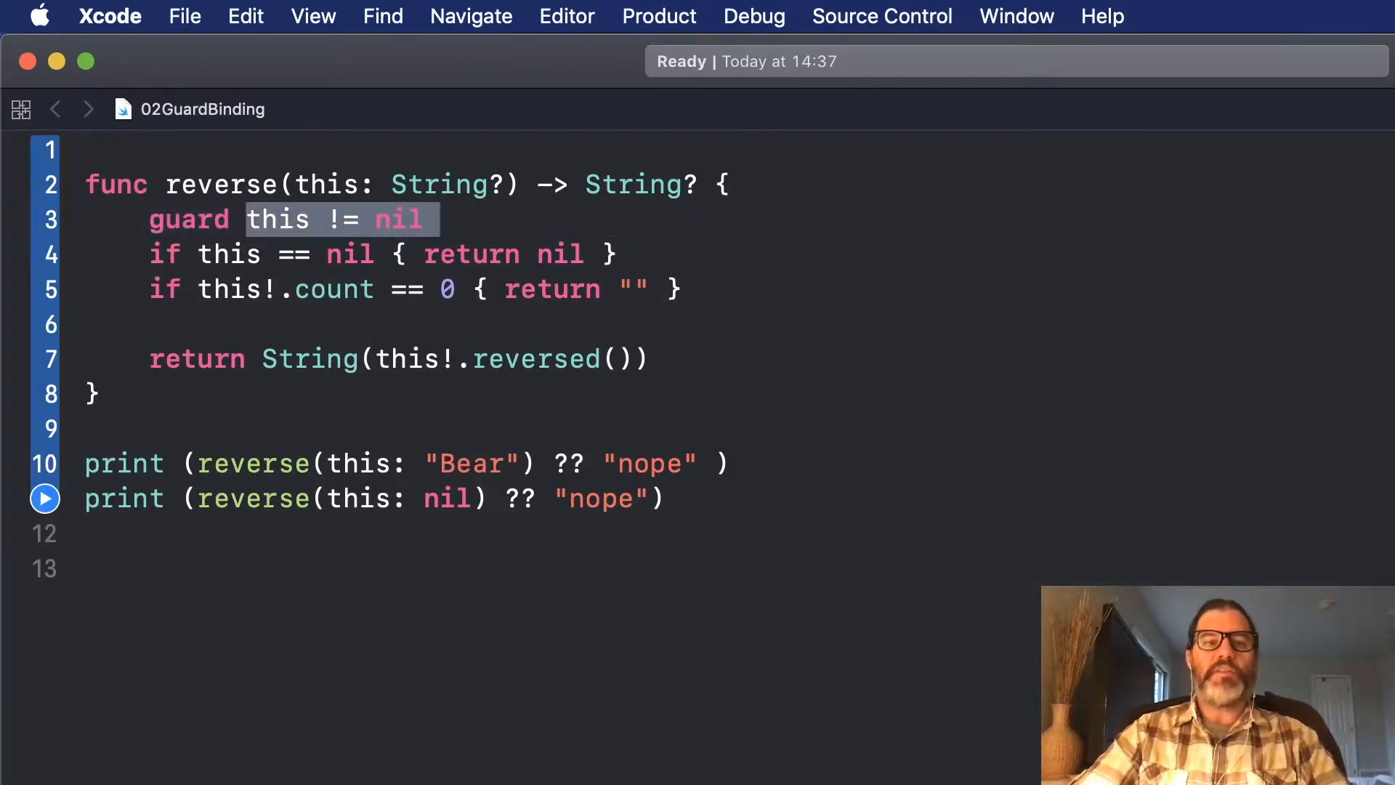
text(let val =)
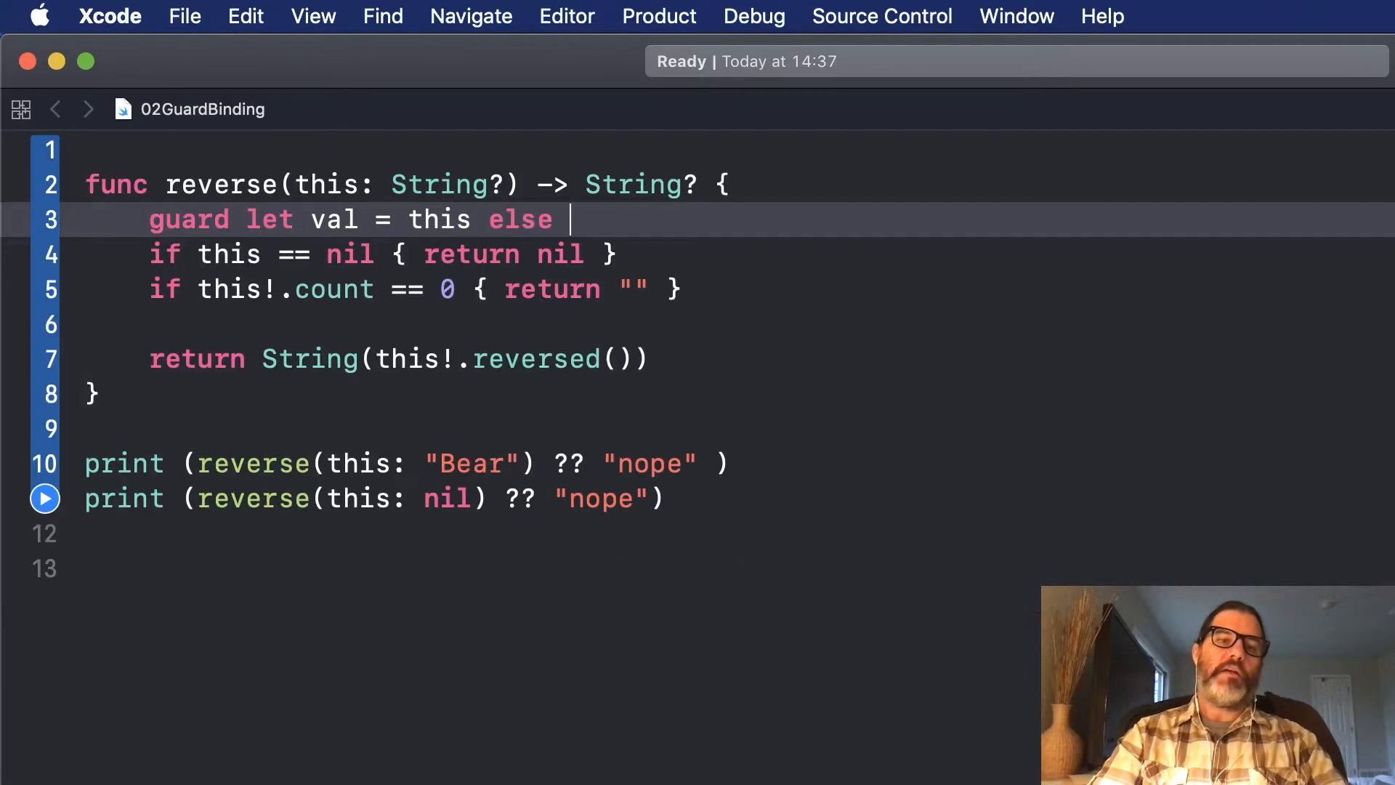
text({ return nil })
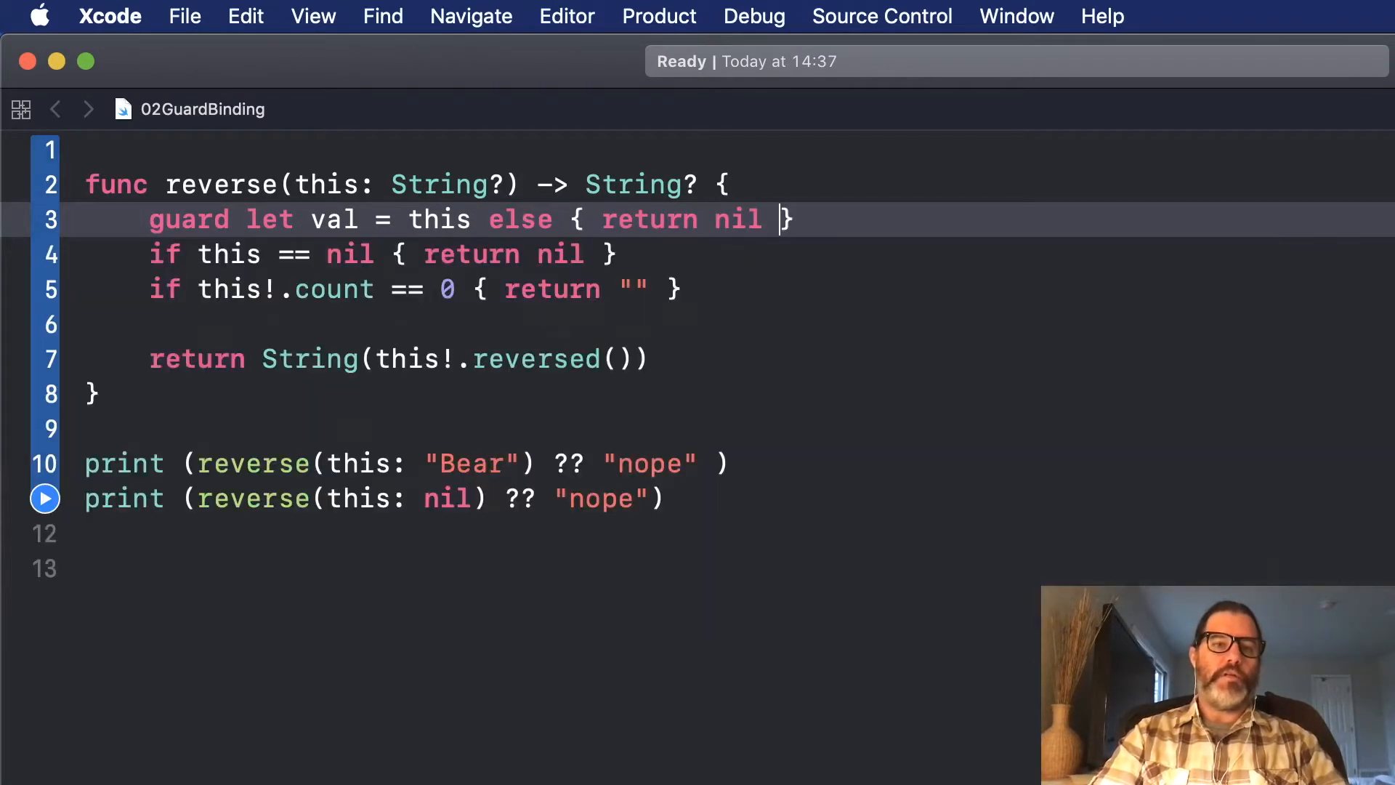
double_click(440, 220)
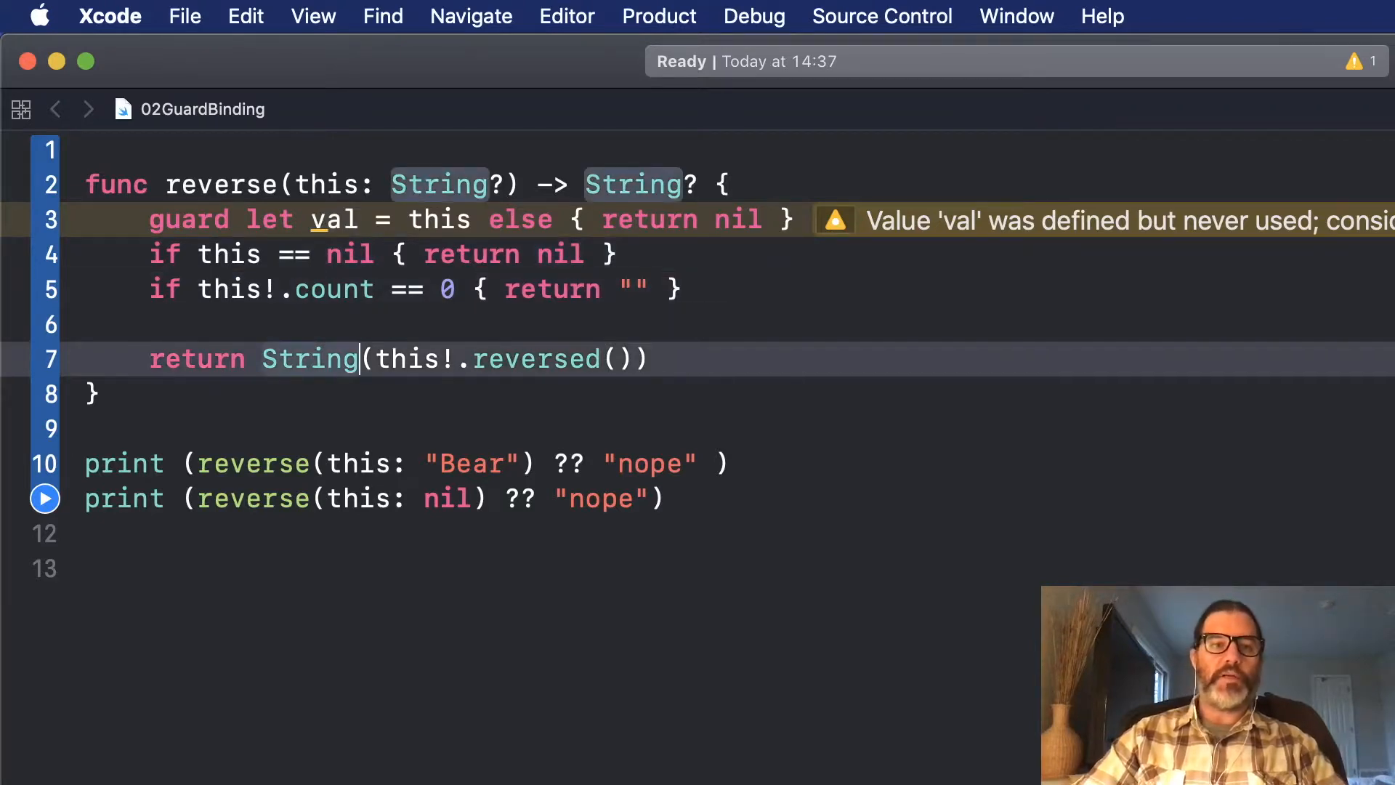
Return the reversed val and replace both if checks with 'guard val.count > 0 else { return "" }'.
text(val)
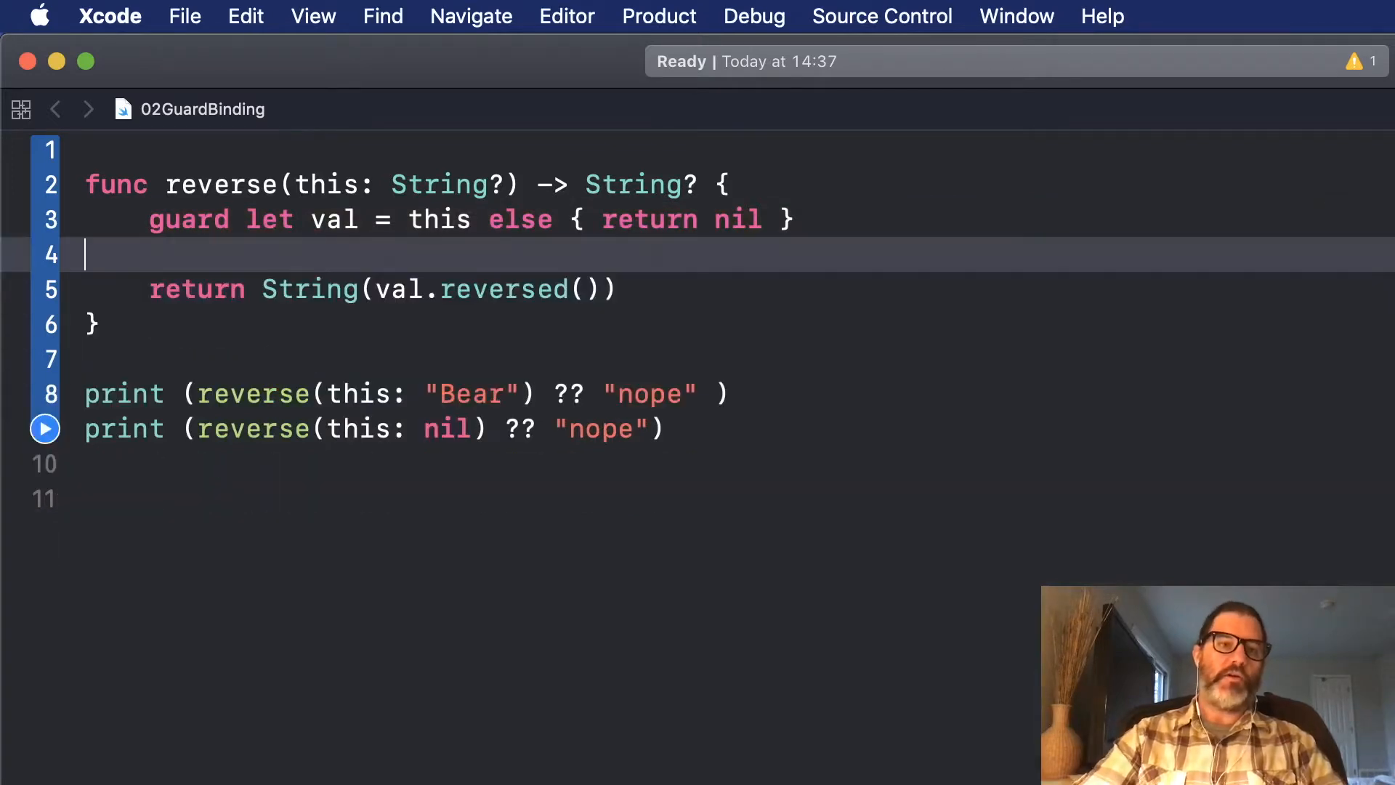
text(guard)
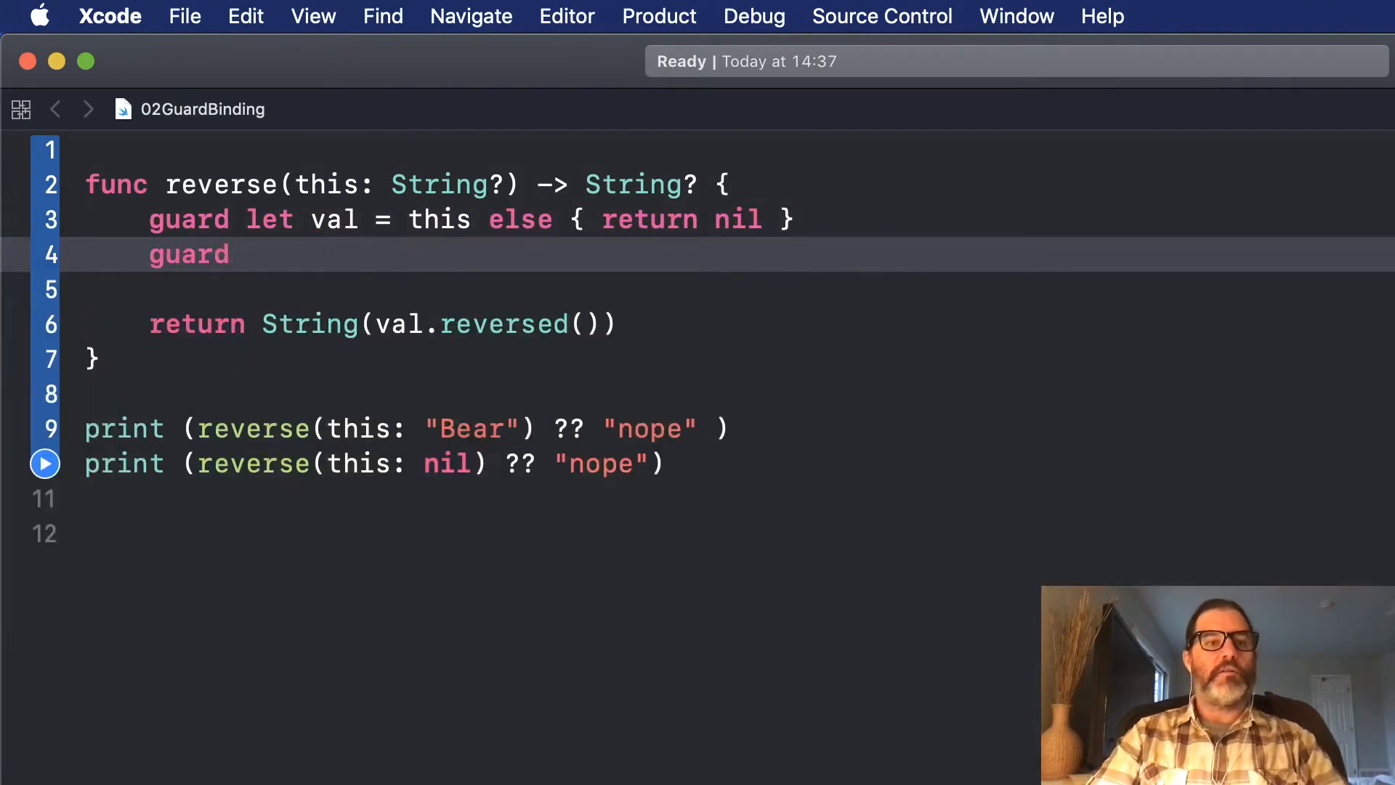
text(val.count)
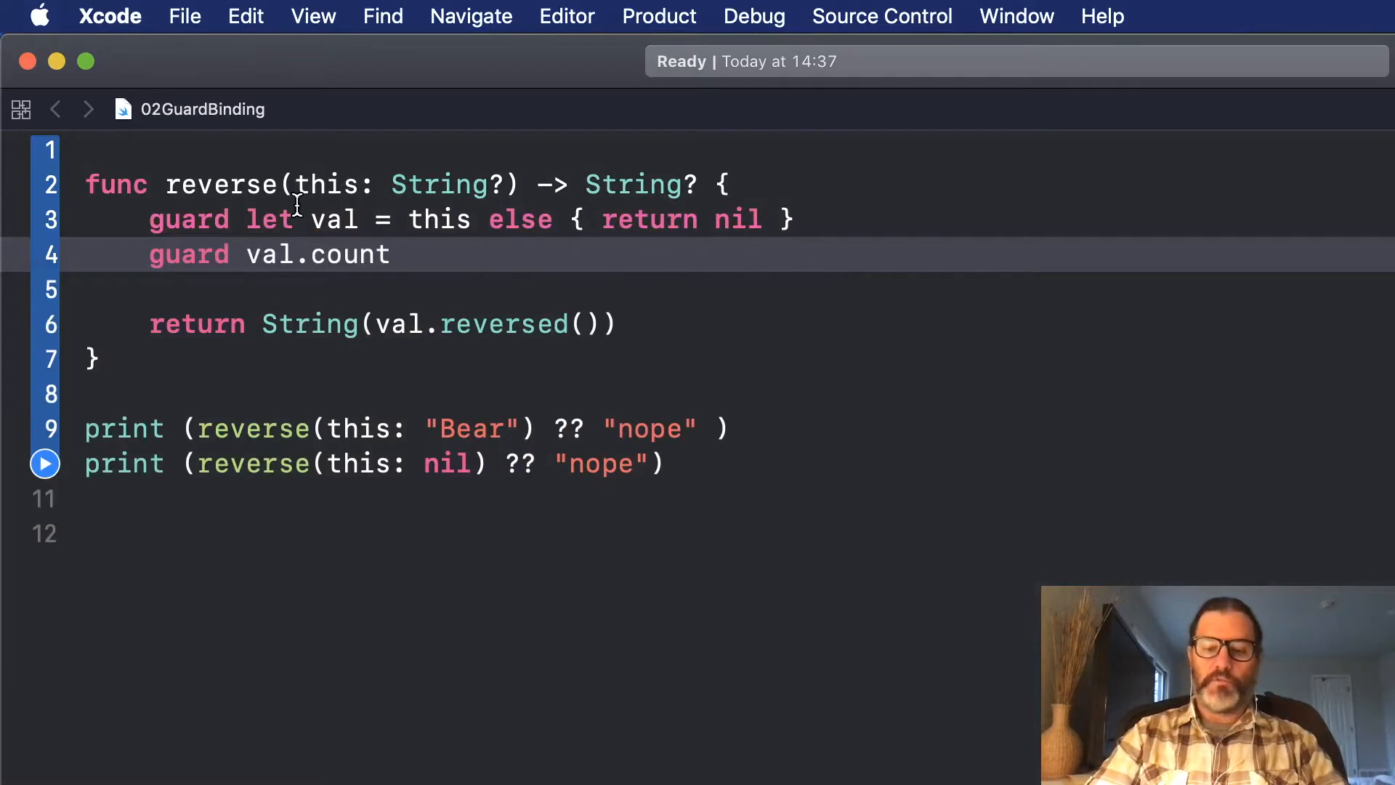
text(> 0 else P return ")
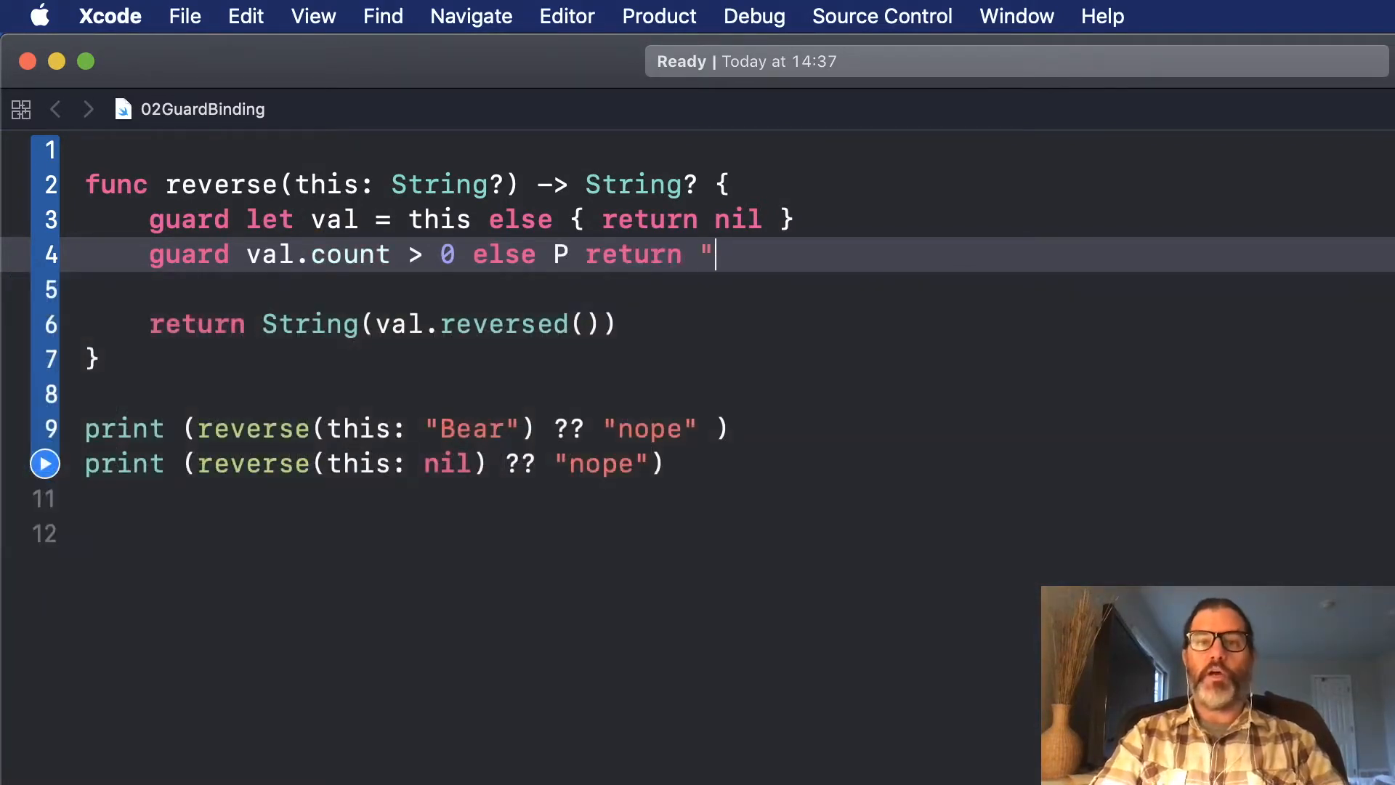
key(backspace)
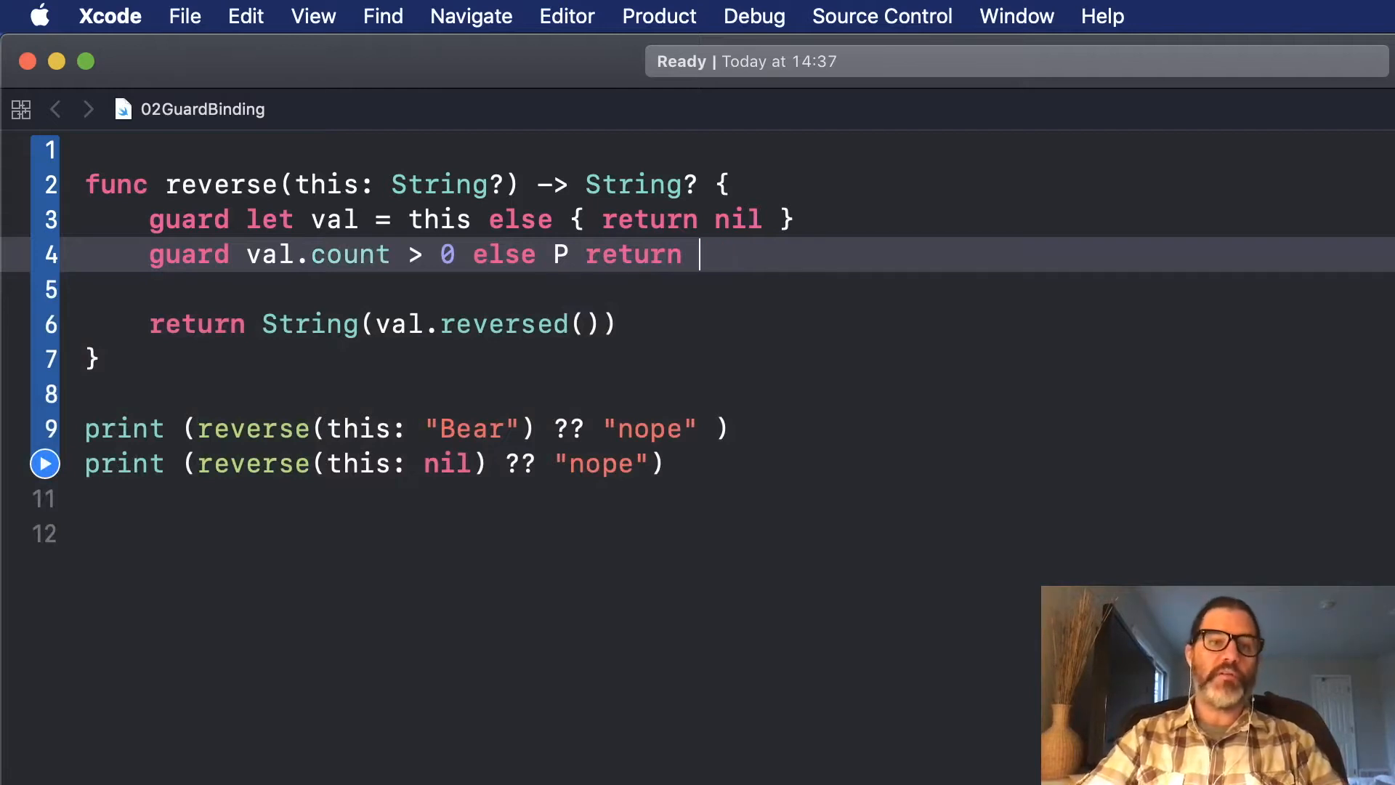
text("" })
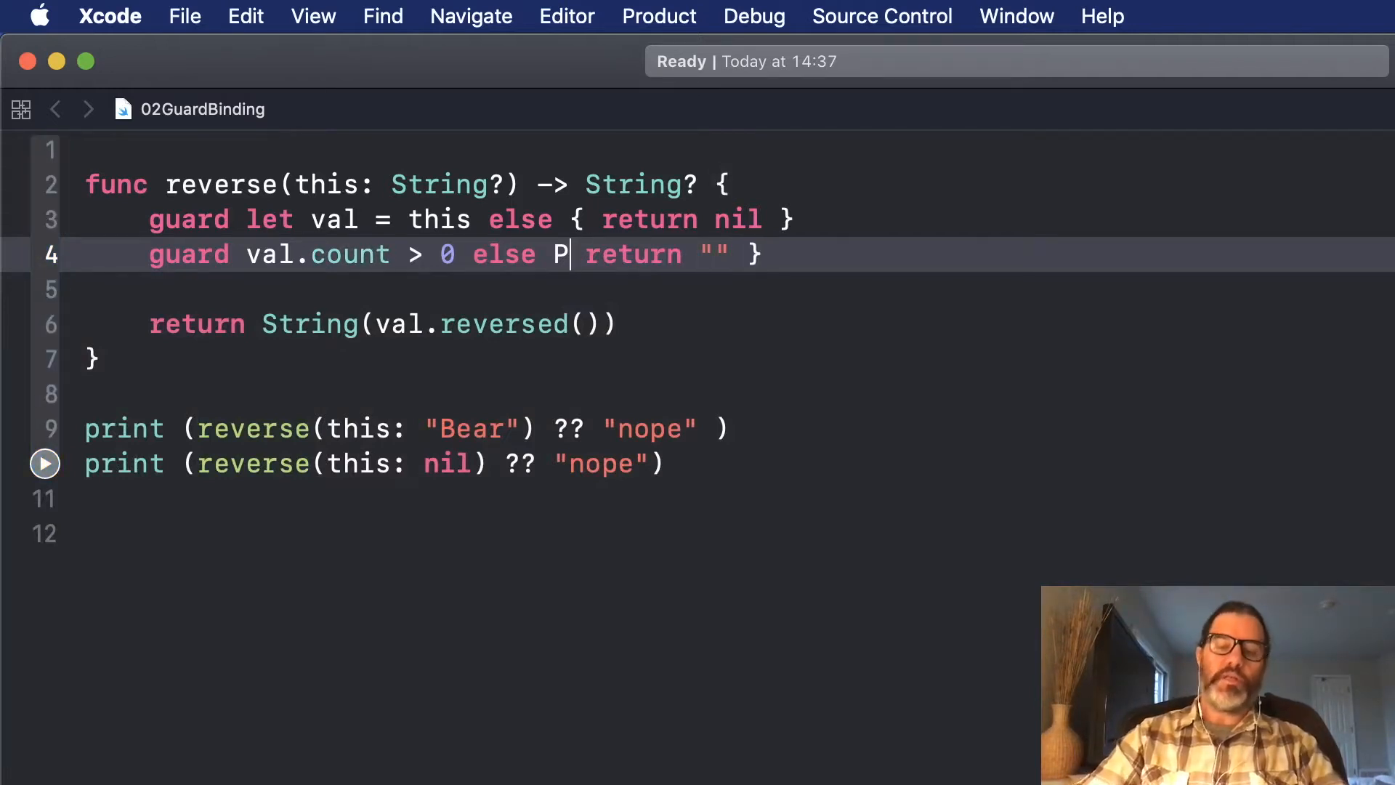
text({)
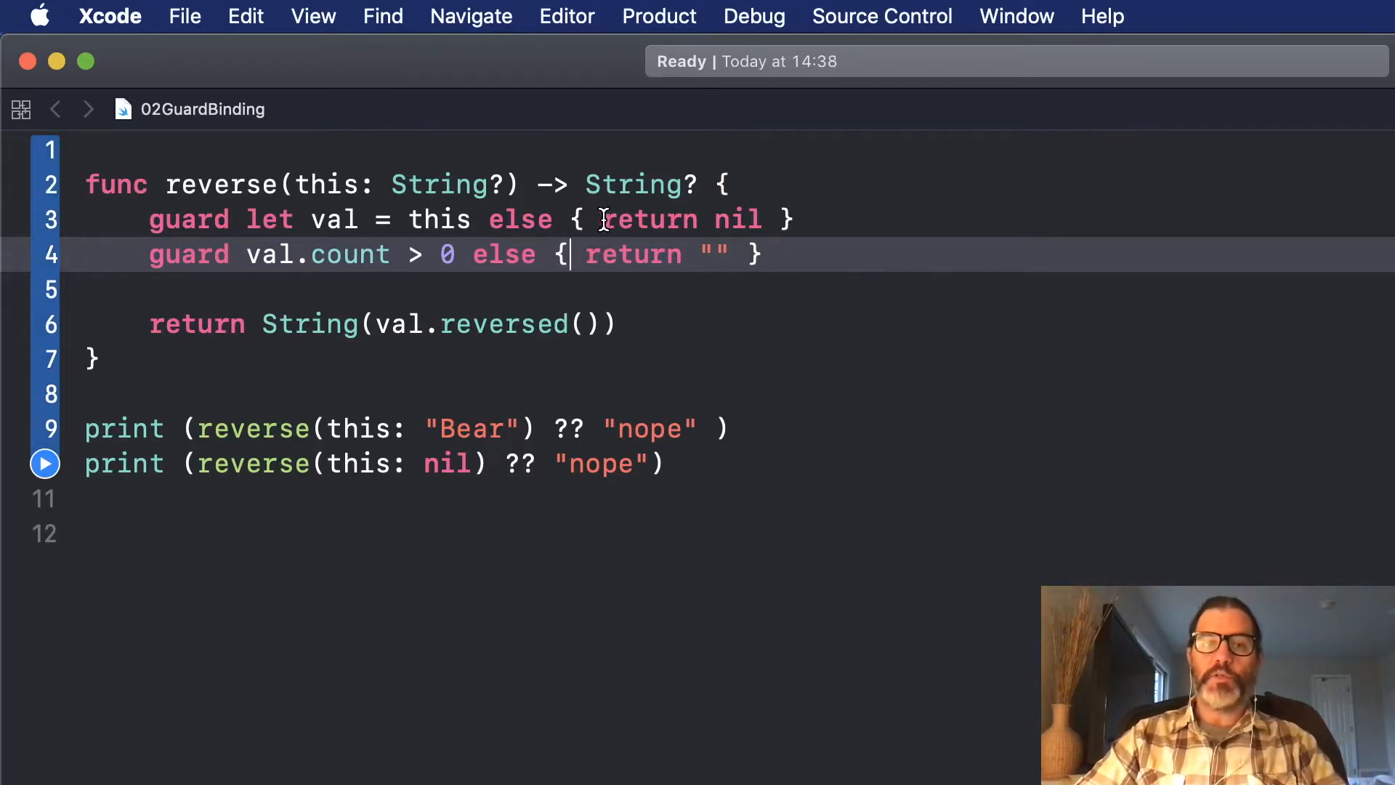
Review the empty-string return, val binding, nil fallback and val.count > 0 guard, then rerun the playground.
double_click(633, 255)
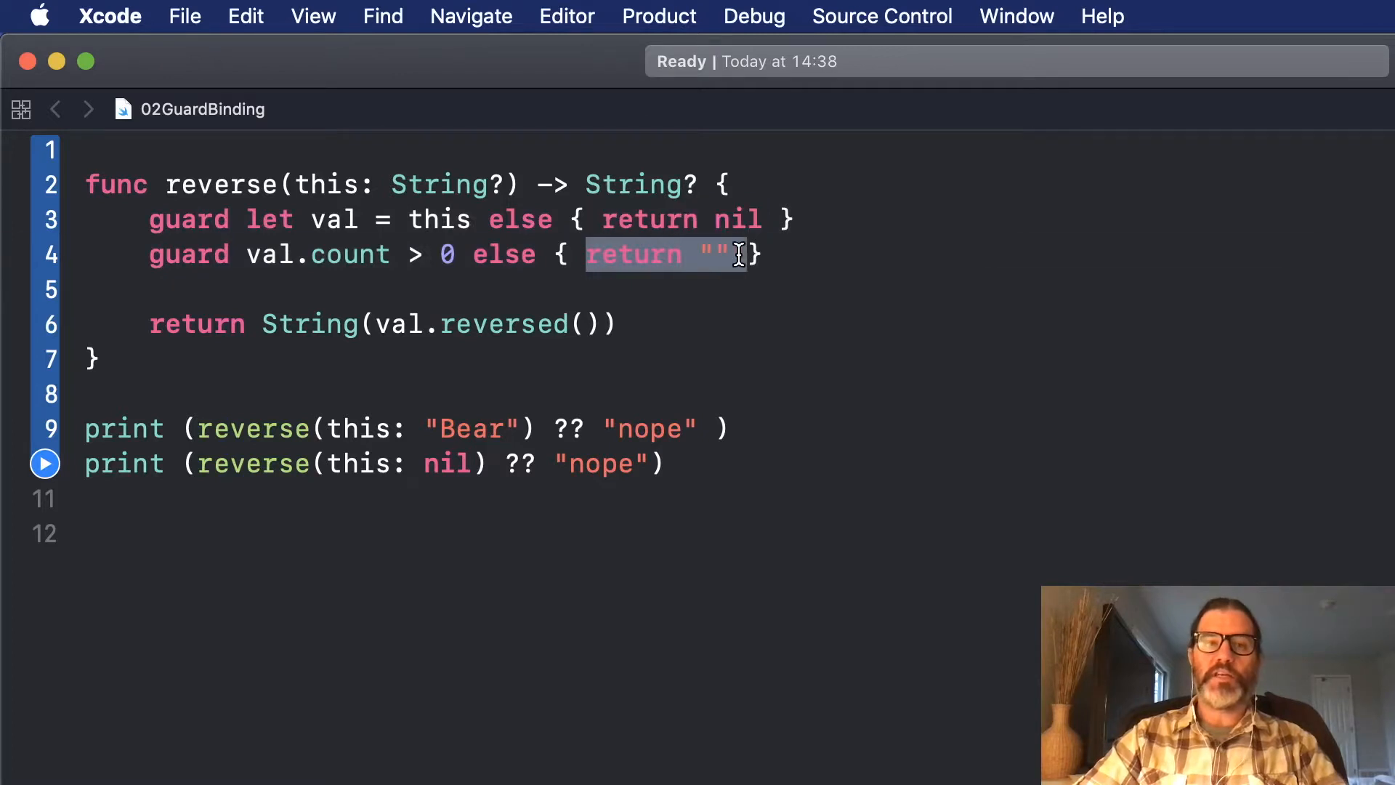
mouse_move(556, 249)
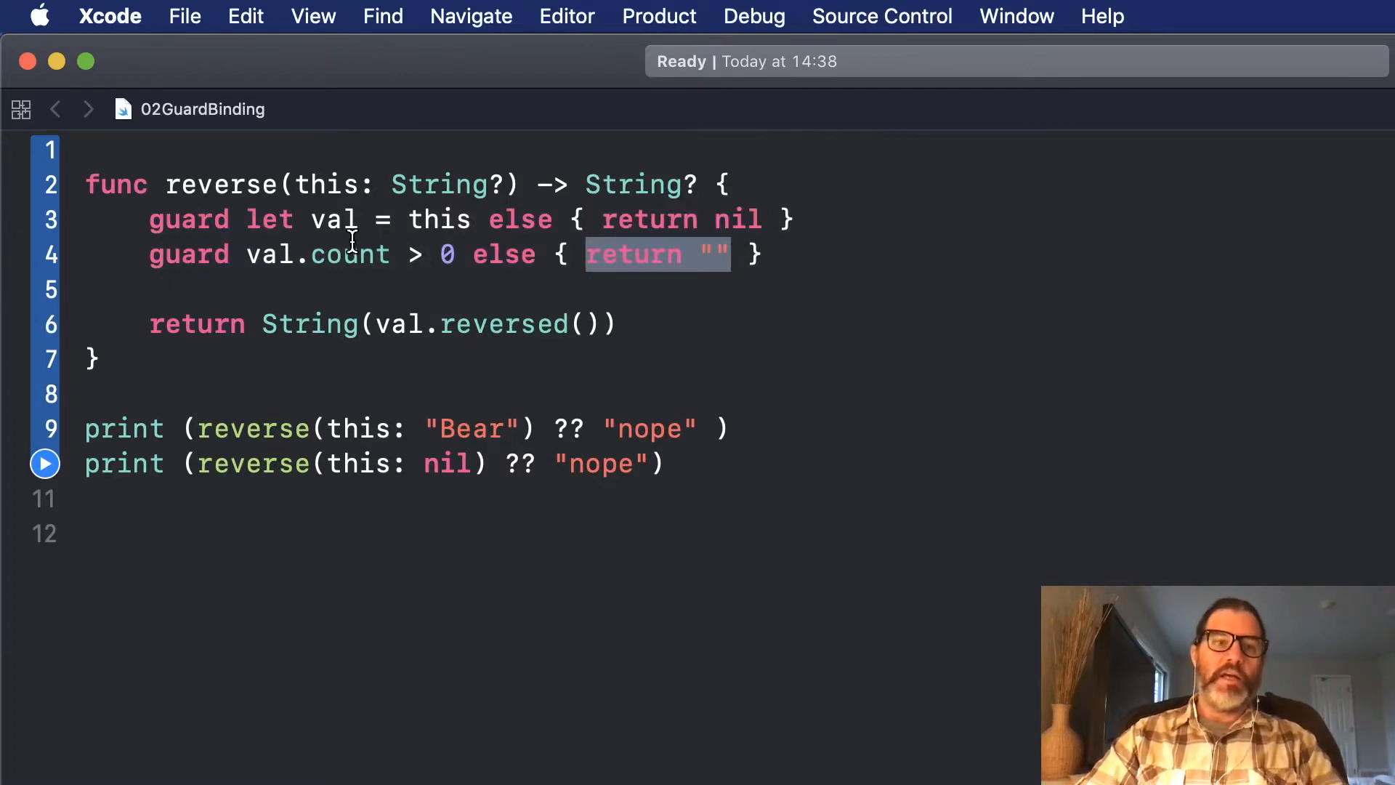
double_click(332, 219)
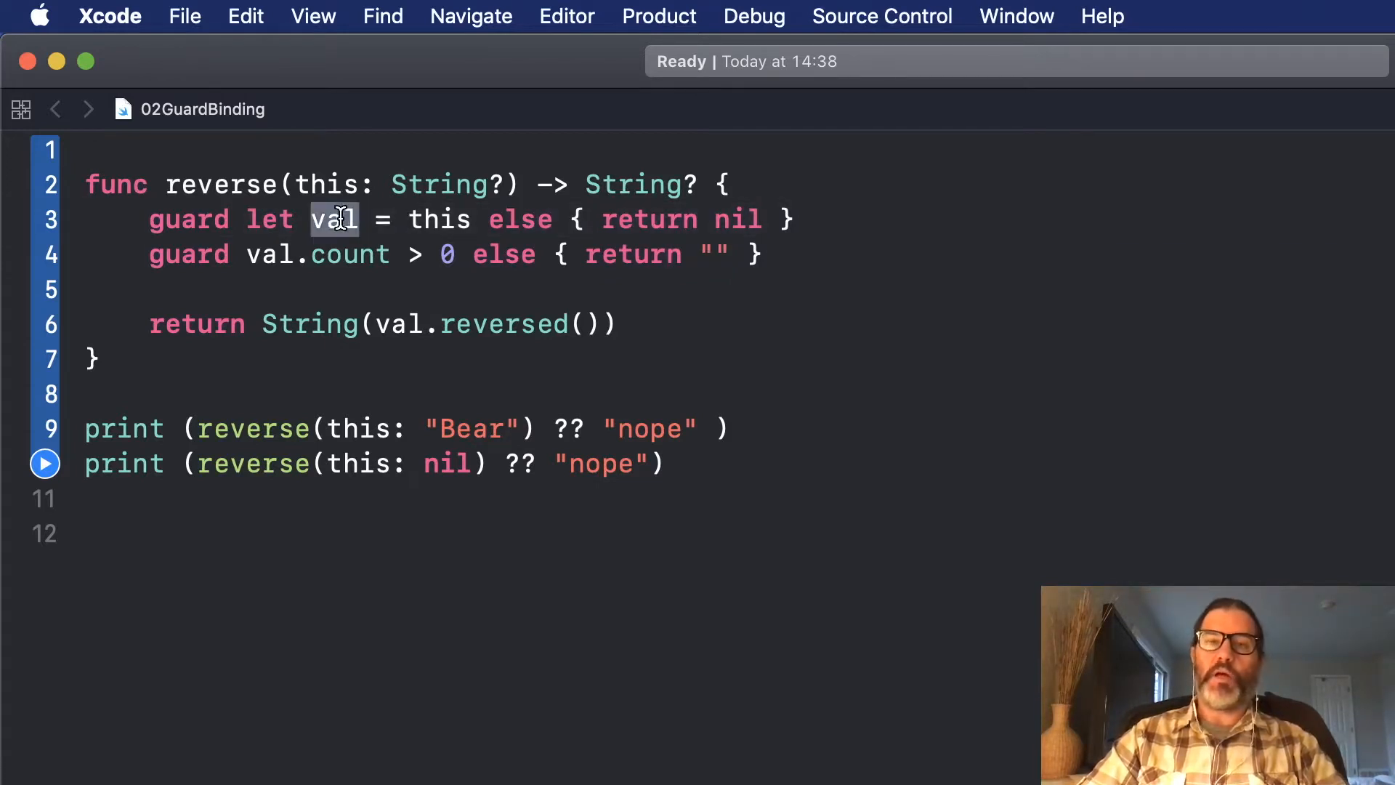
mouse_move(374, 298)
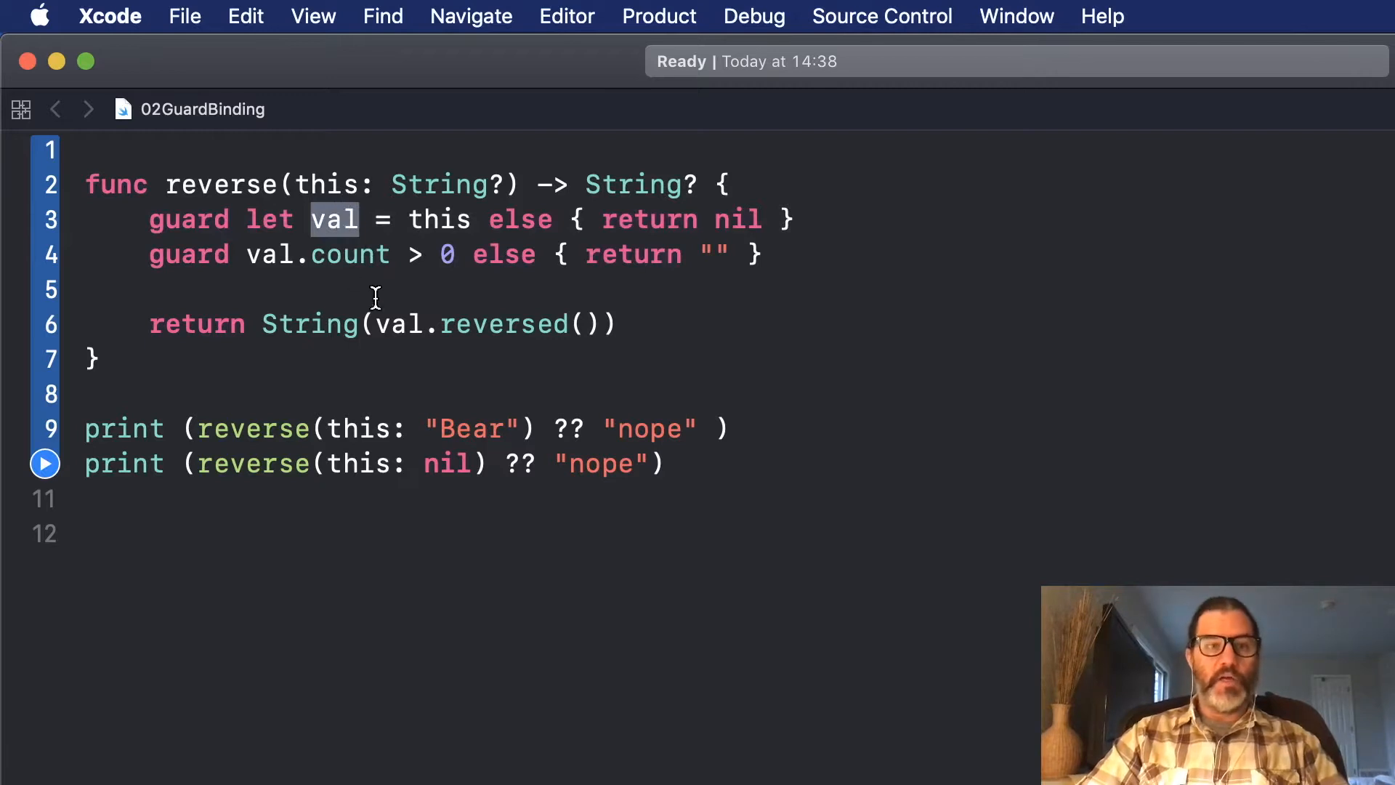
mouse_move(411, 323)
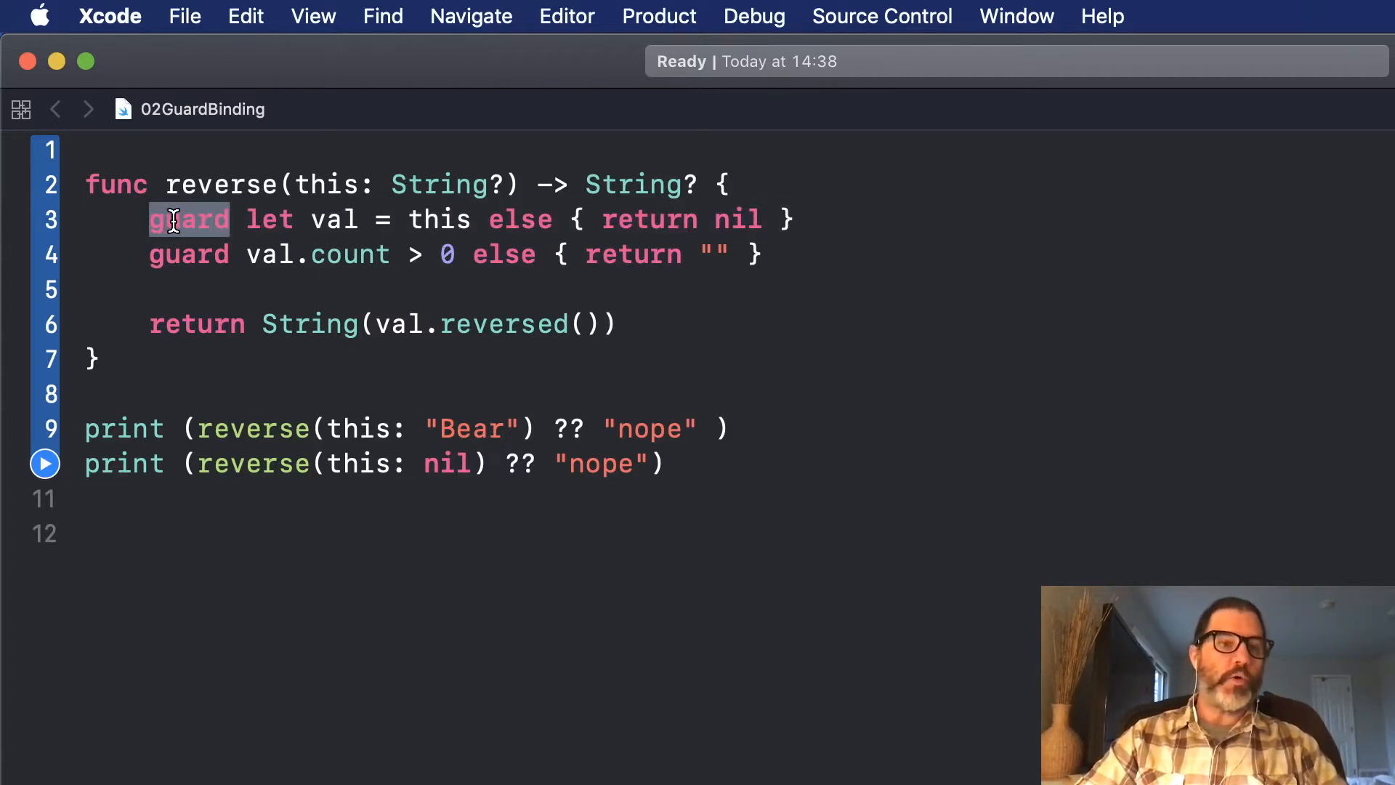
mouse_move(254, 220)
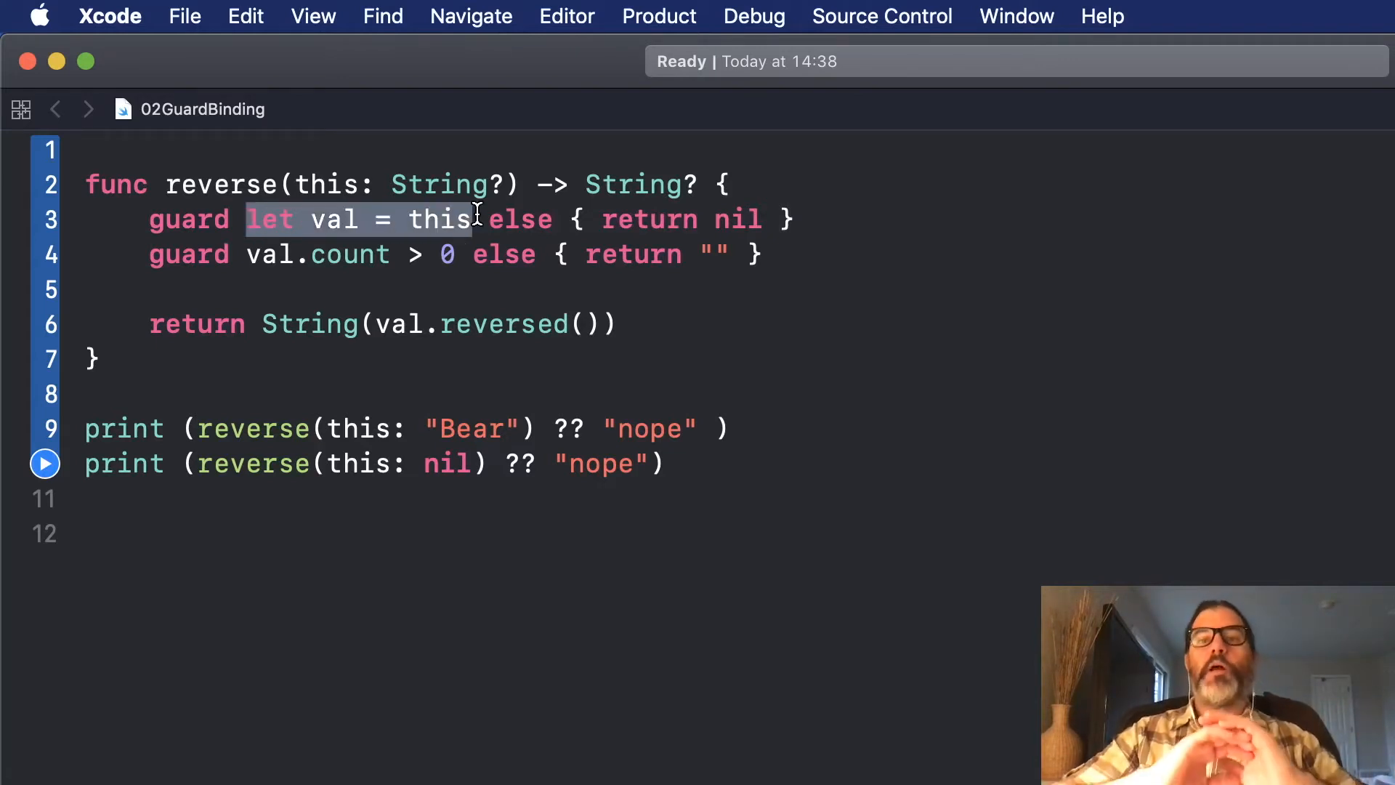
double_click(650, 220)
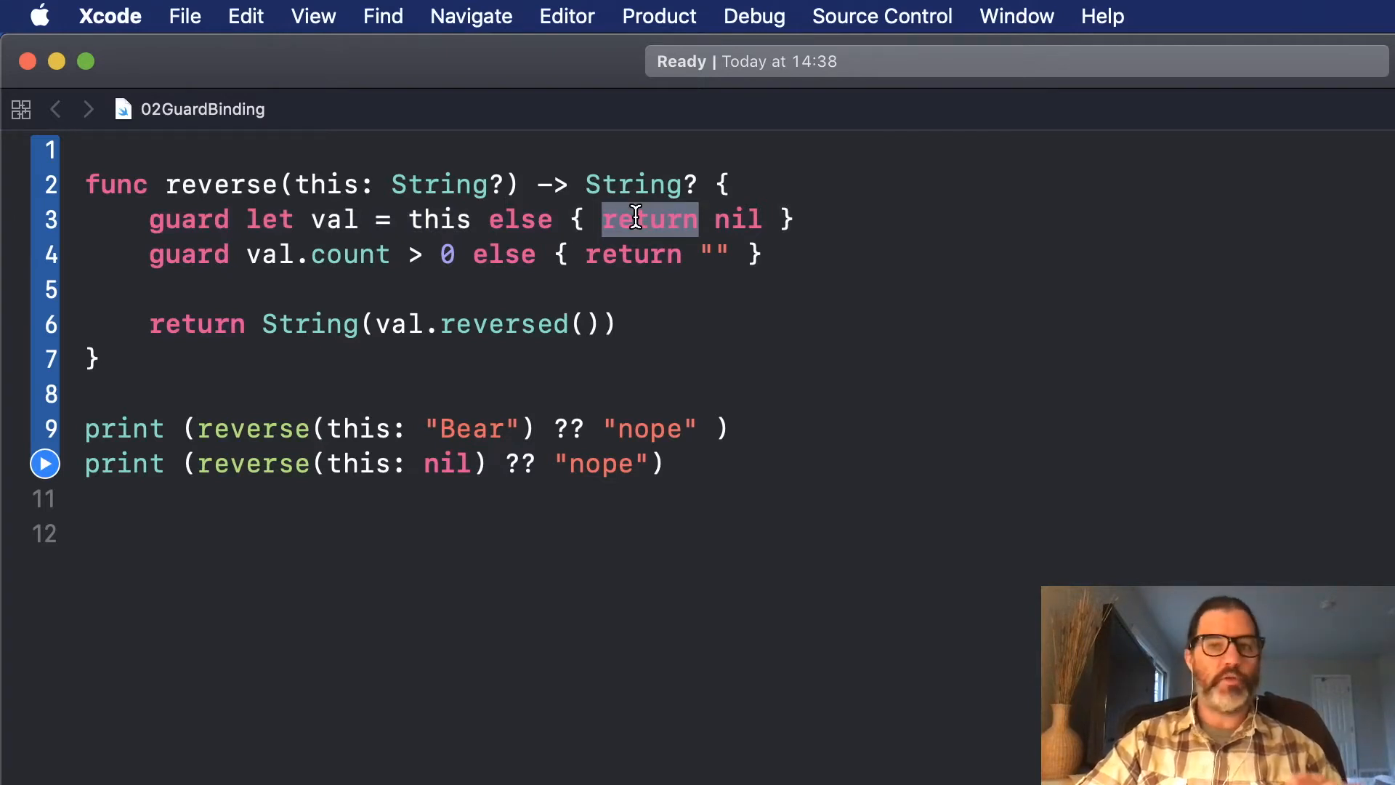
mouse_move(154, 237)
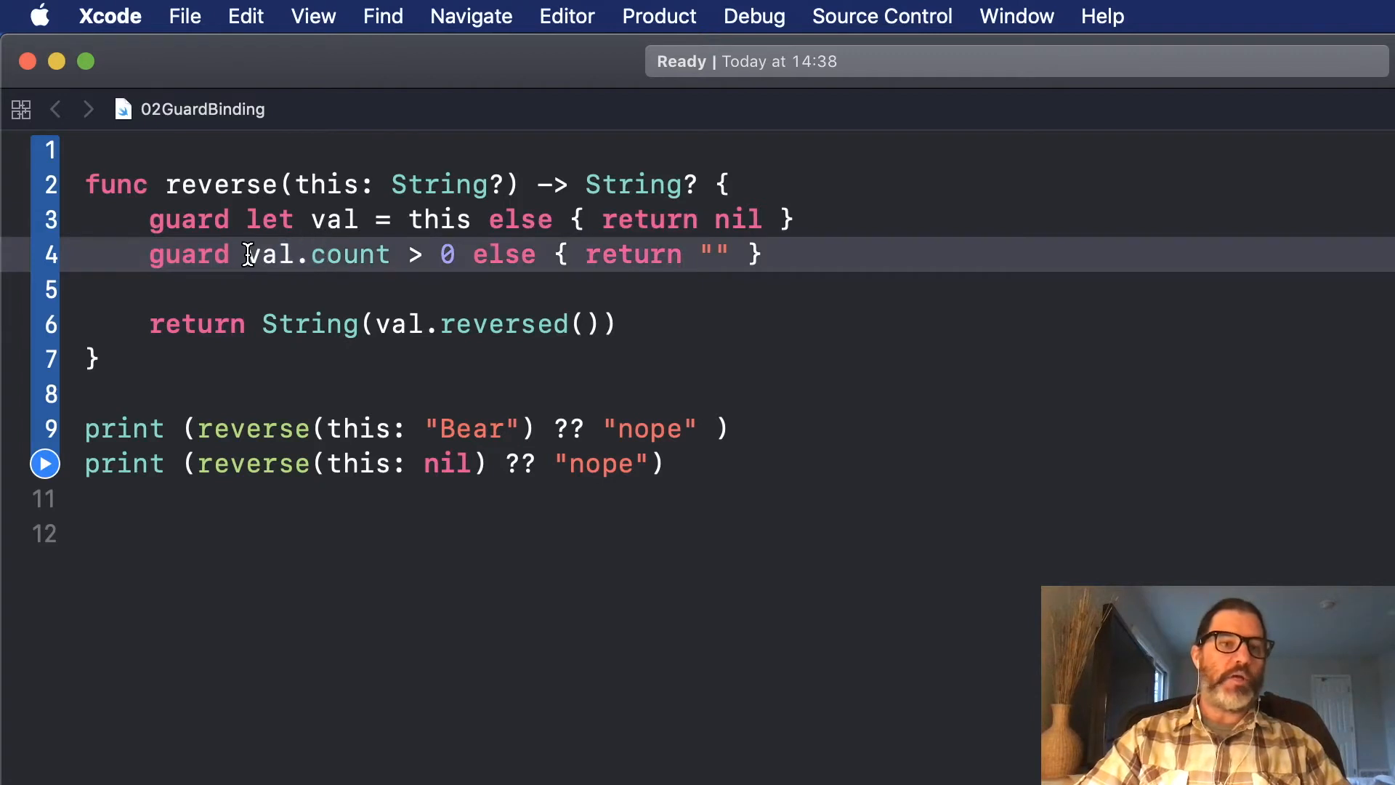
double_click(347, 254)
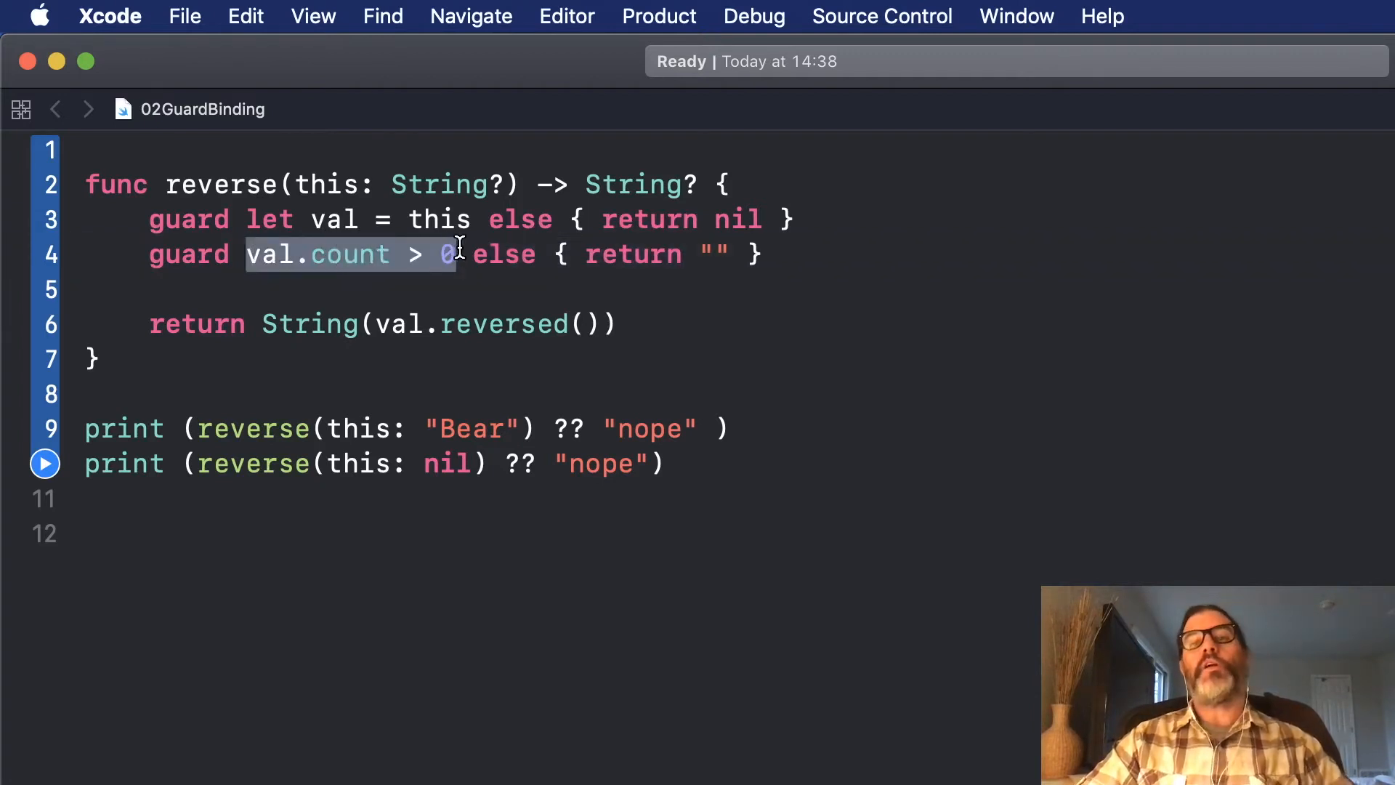
click(44, 463)
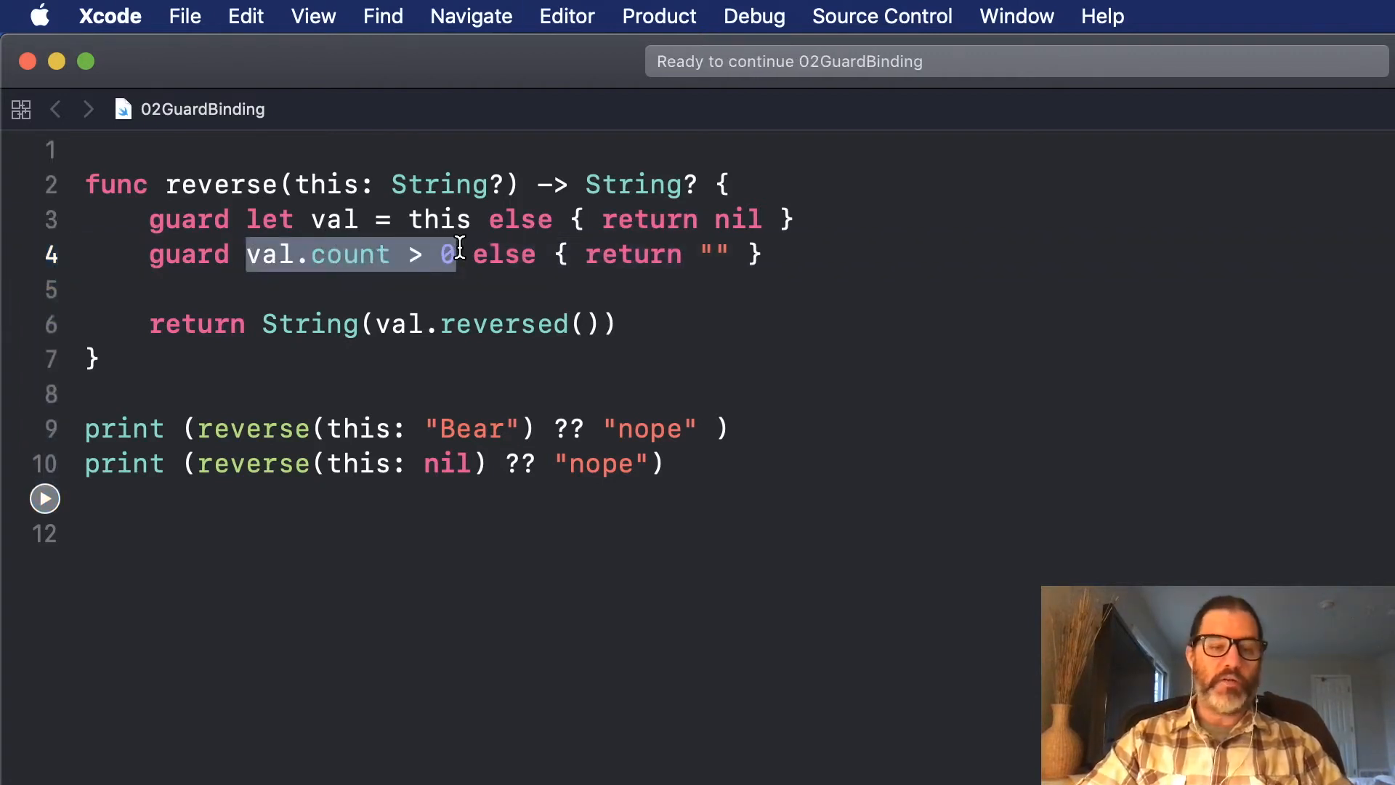